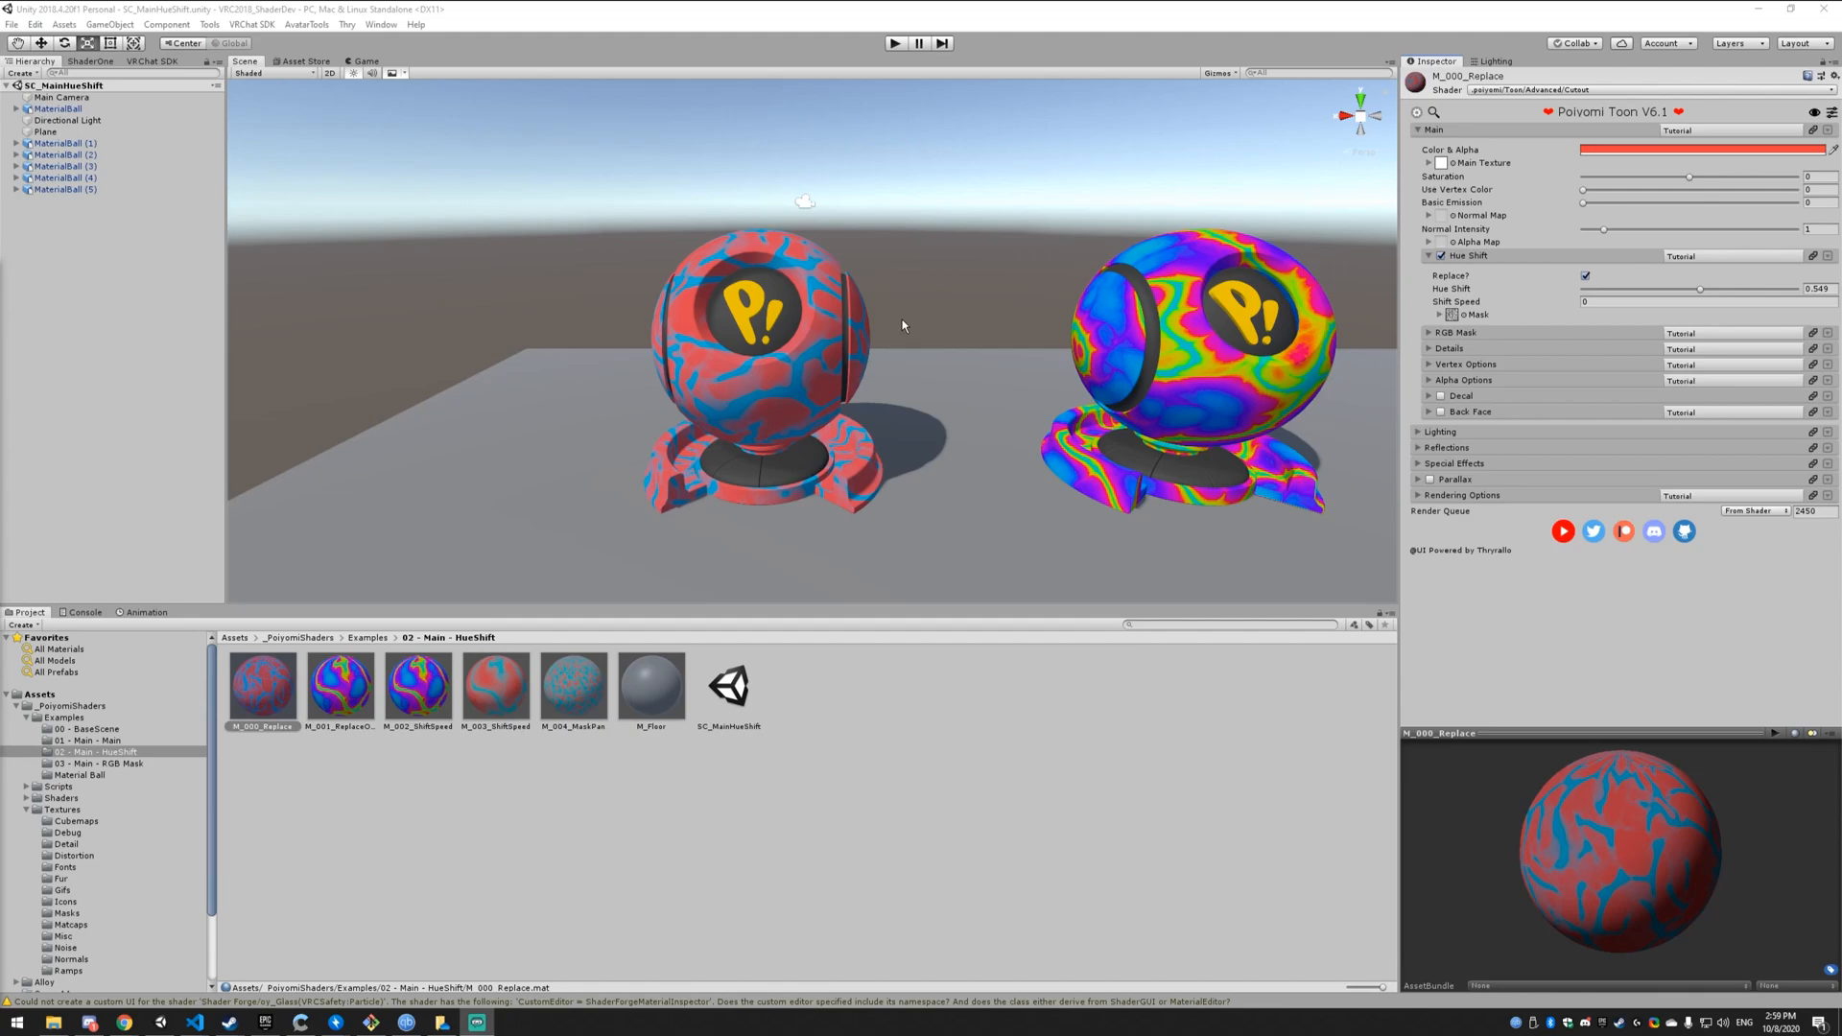
{"action": "mouse_move", "coordinate": [840, 269]}
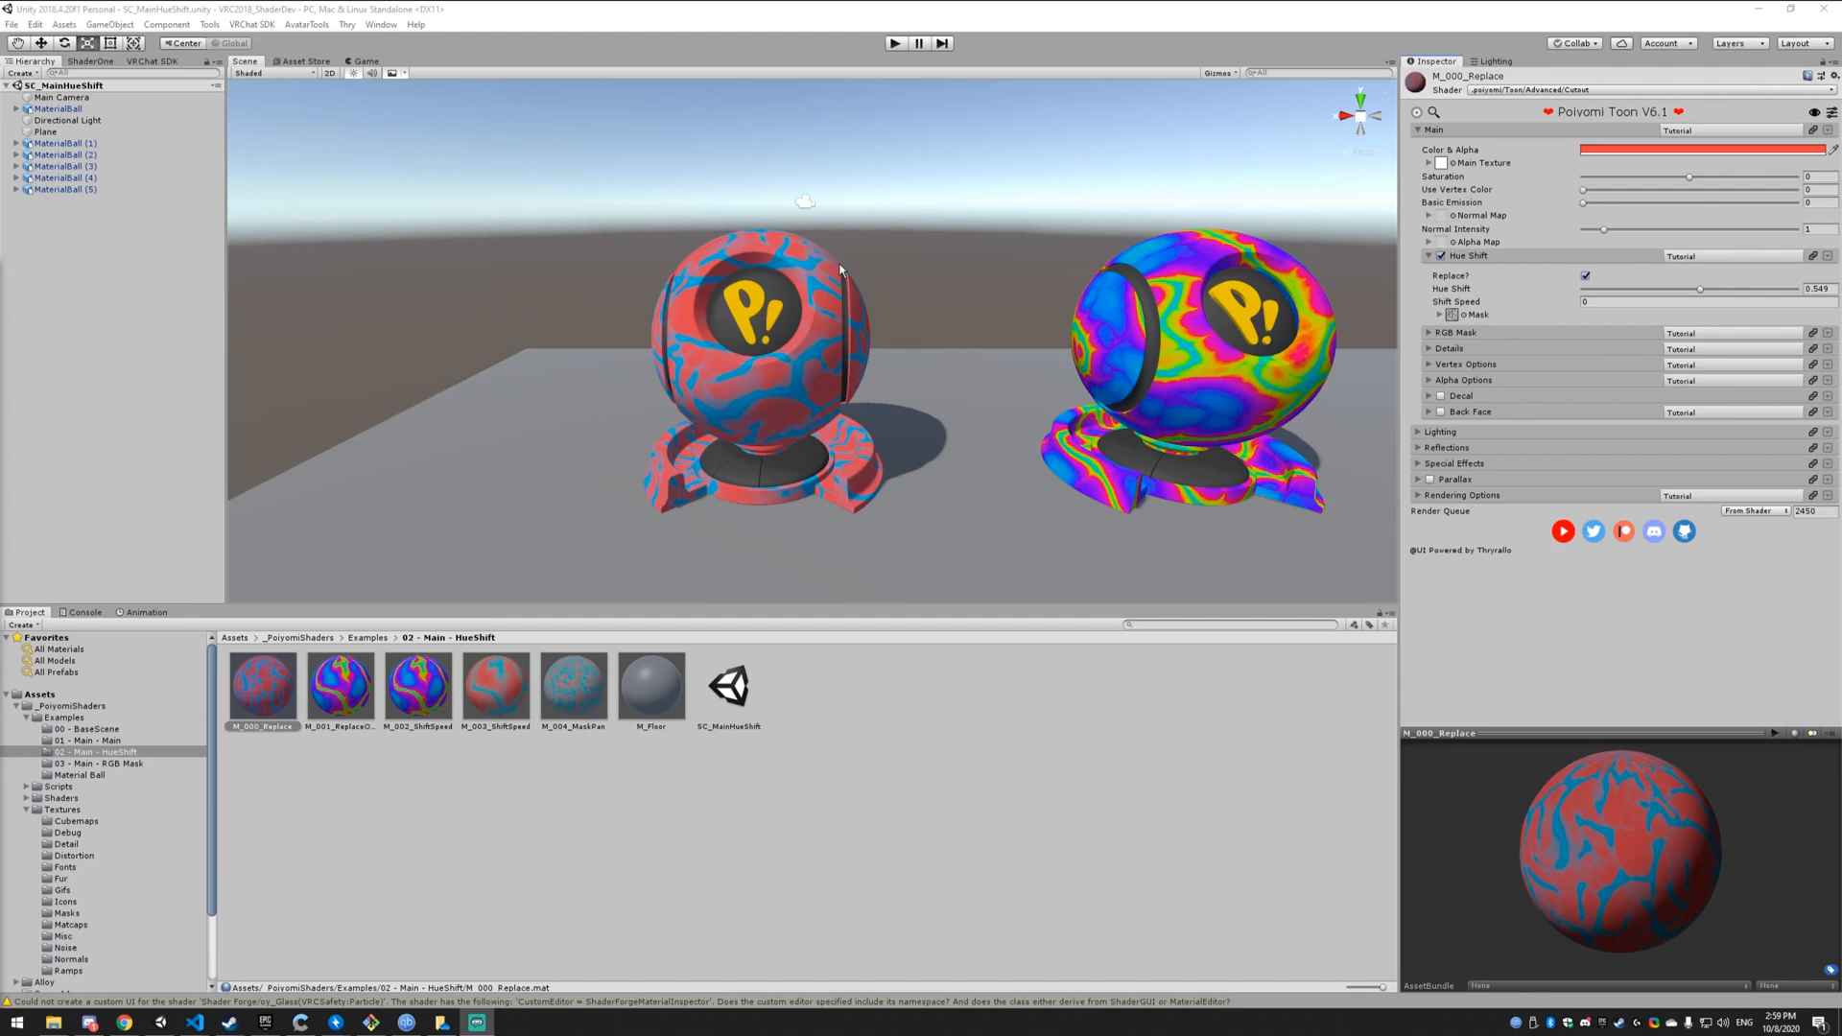
{"action": "mouse_move", "coordinate": [1609, 150]}
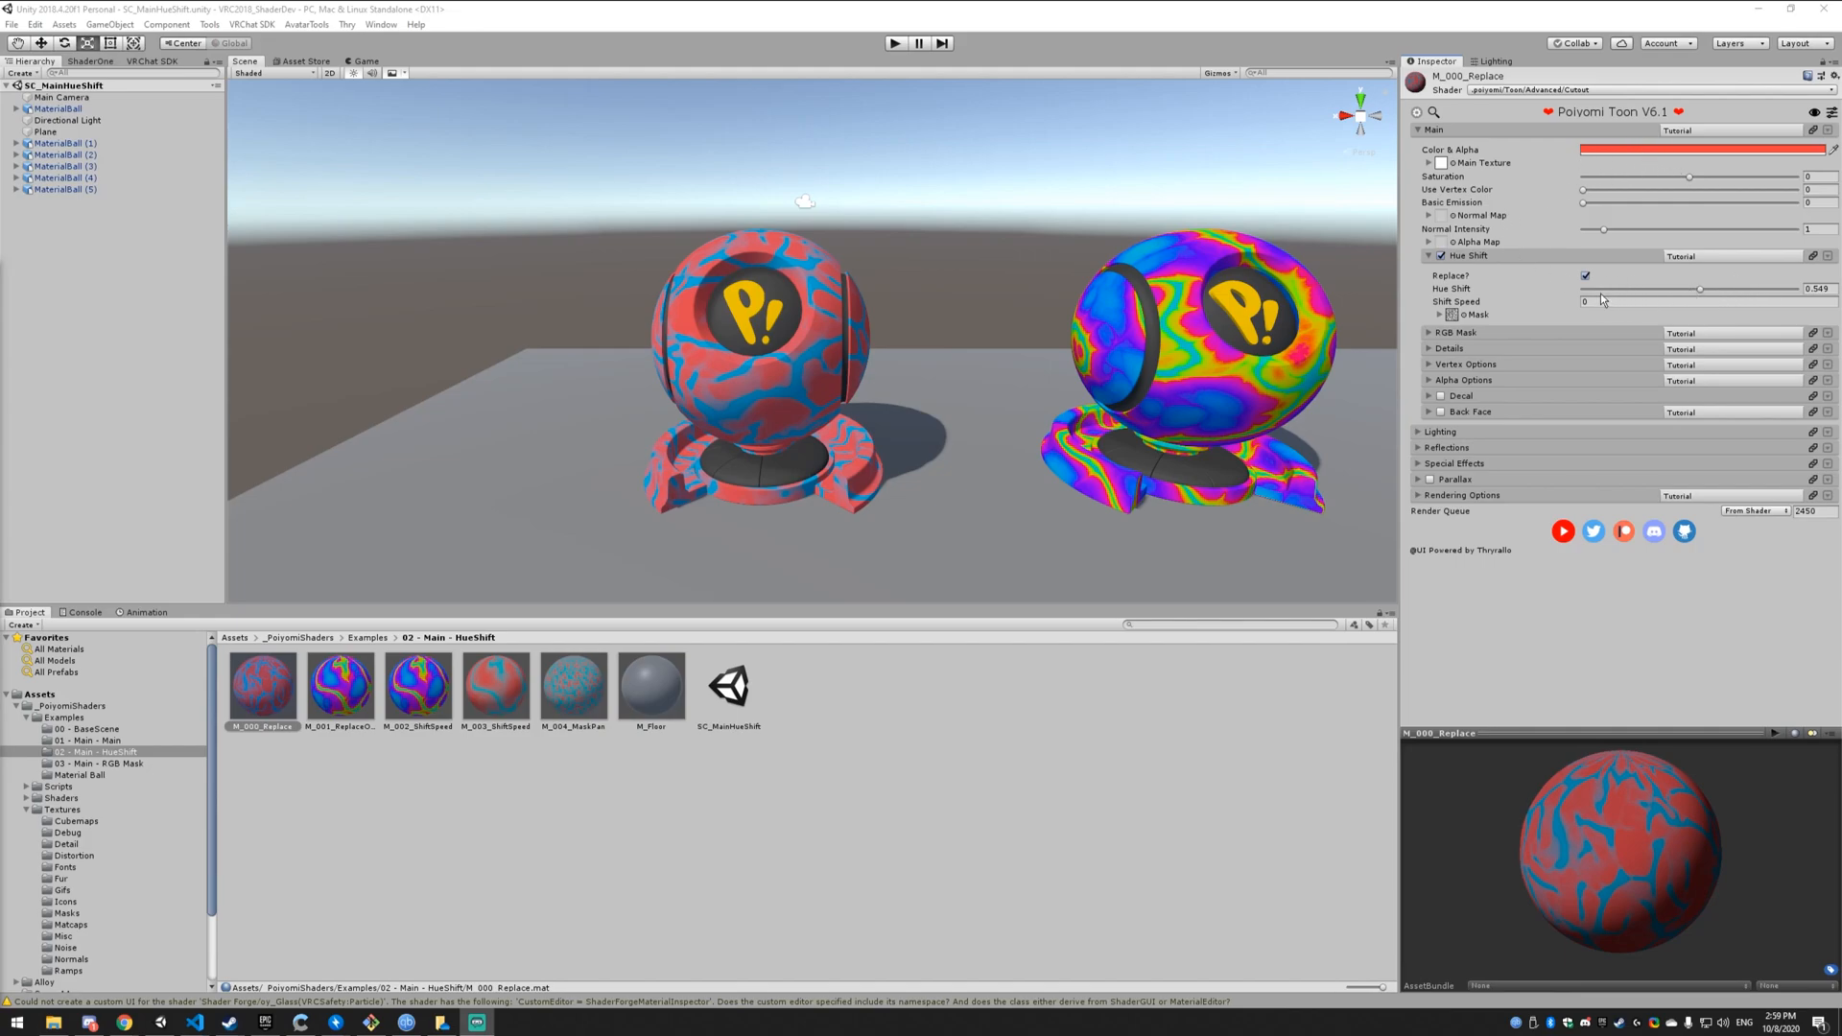
Sweep the material's main colour hue through other colours in the colour picker, then dismiss it.
{"action": "left_click", "coordinate": [1699, 150]}
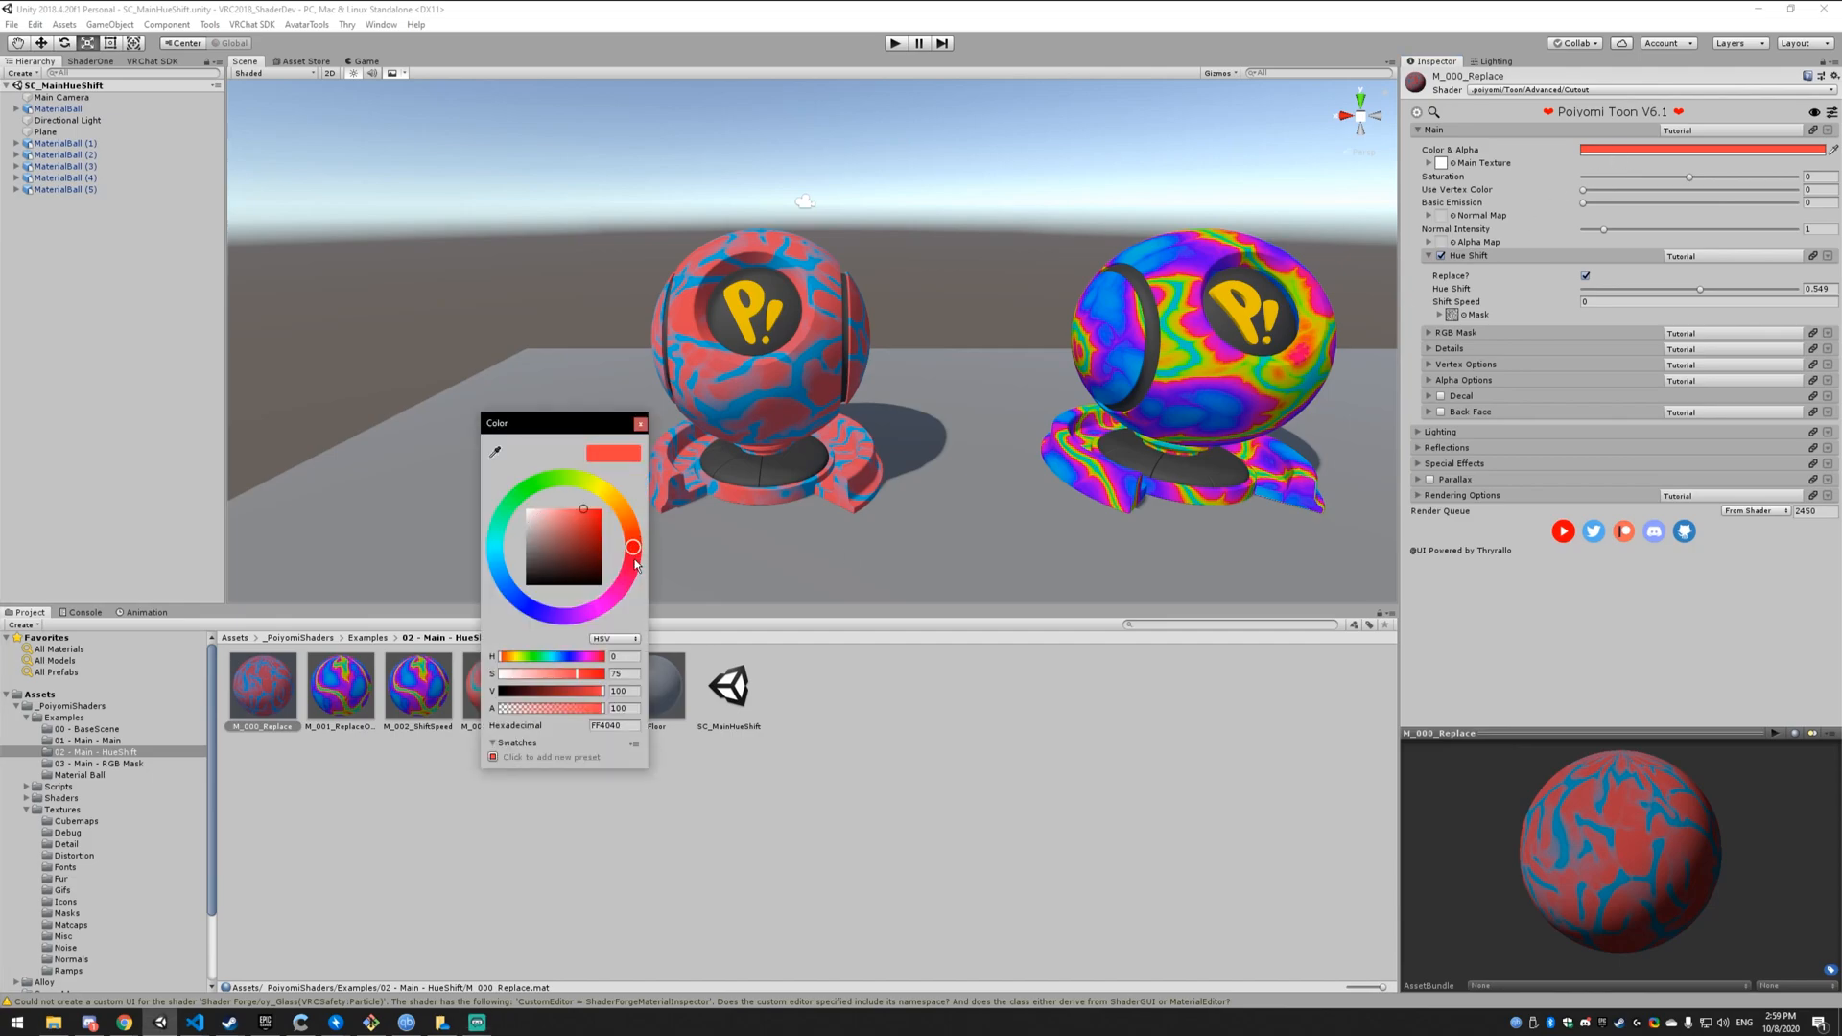
{"action": "mouse_move", "coordinate": [488, 556]}
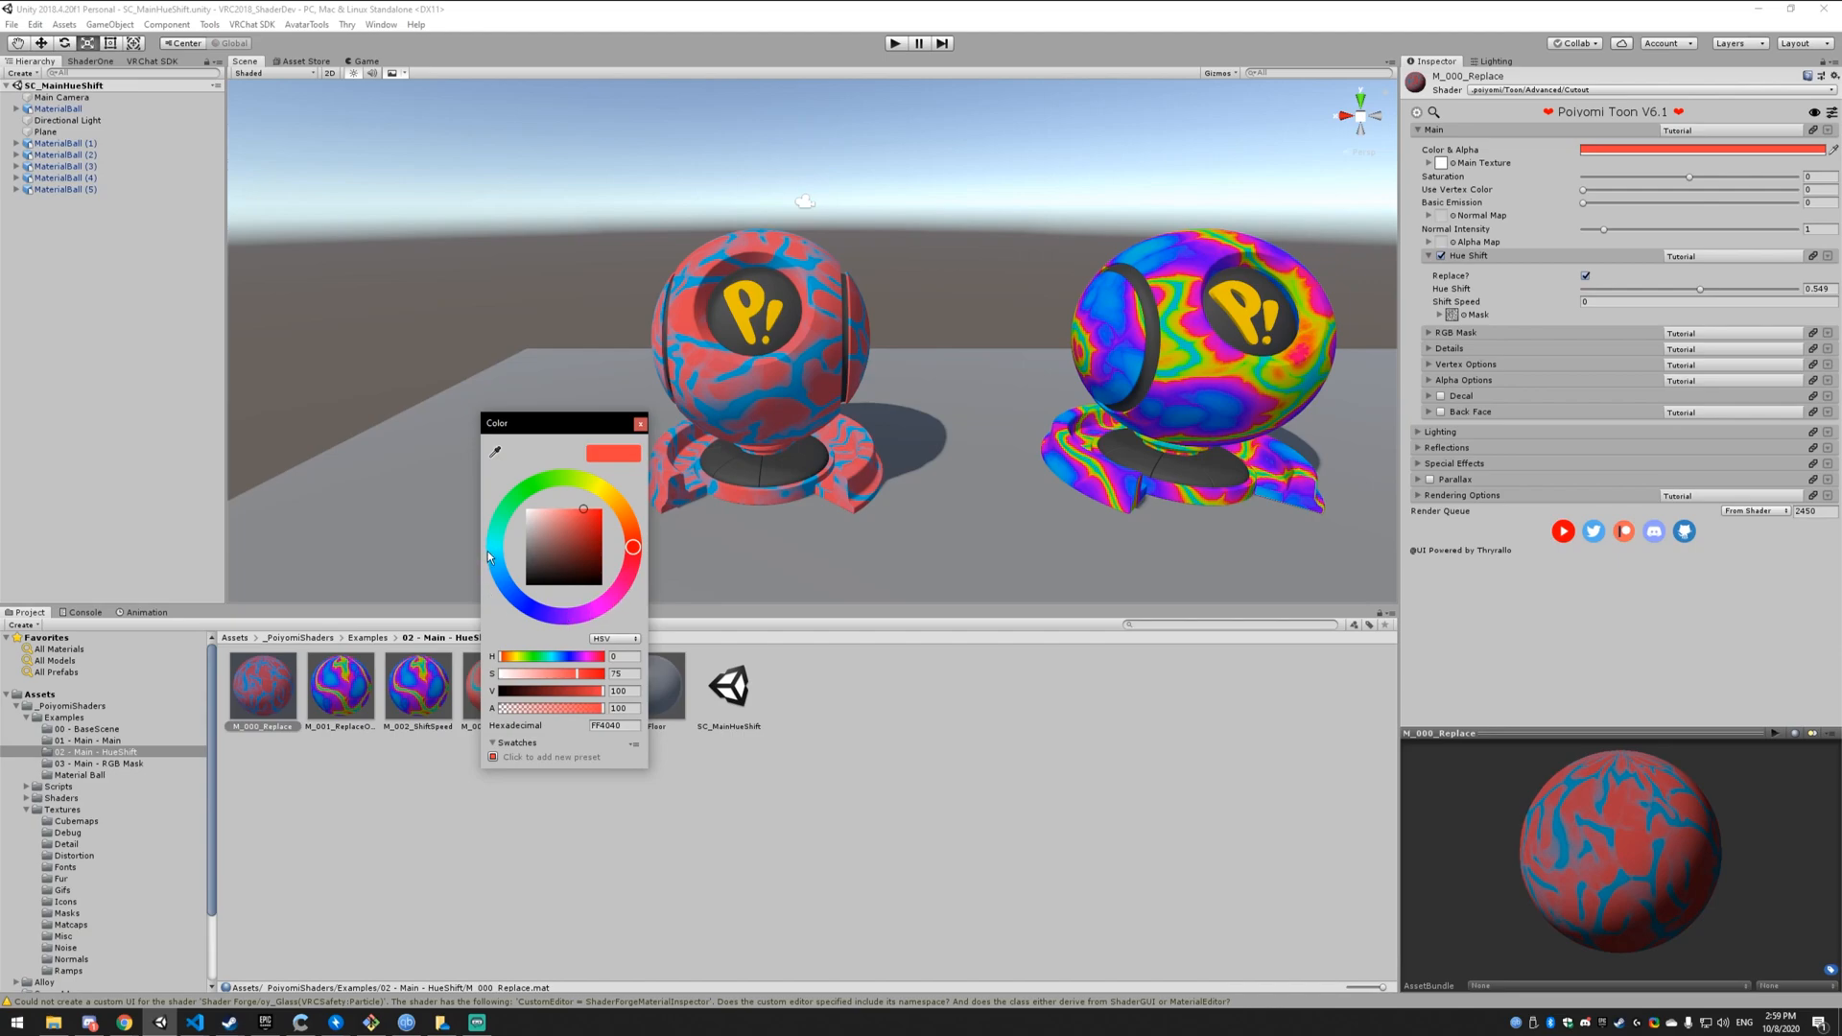
{"action": "left_click_drag", "start_coordinate": [584, 507], "coordinate": [635, 560]}
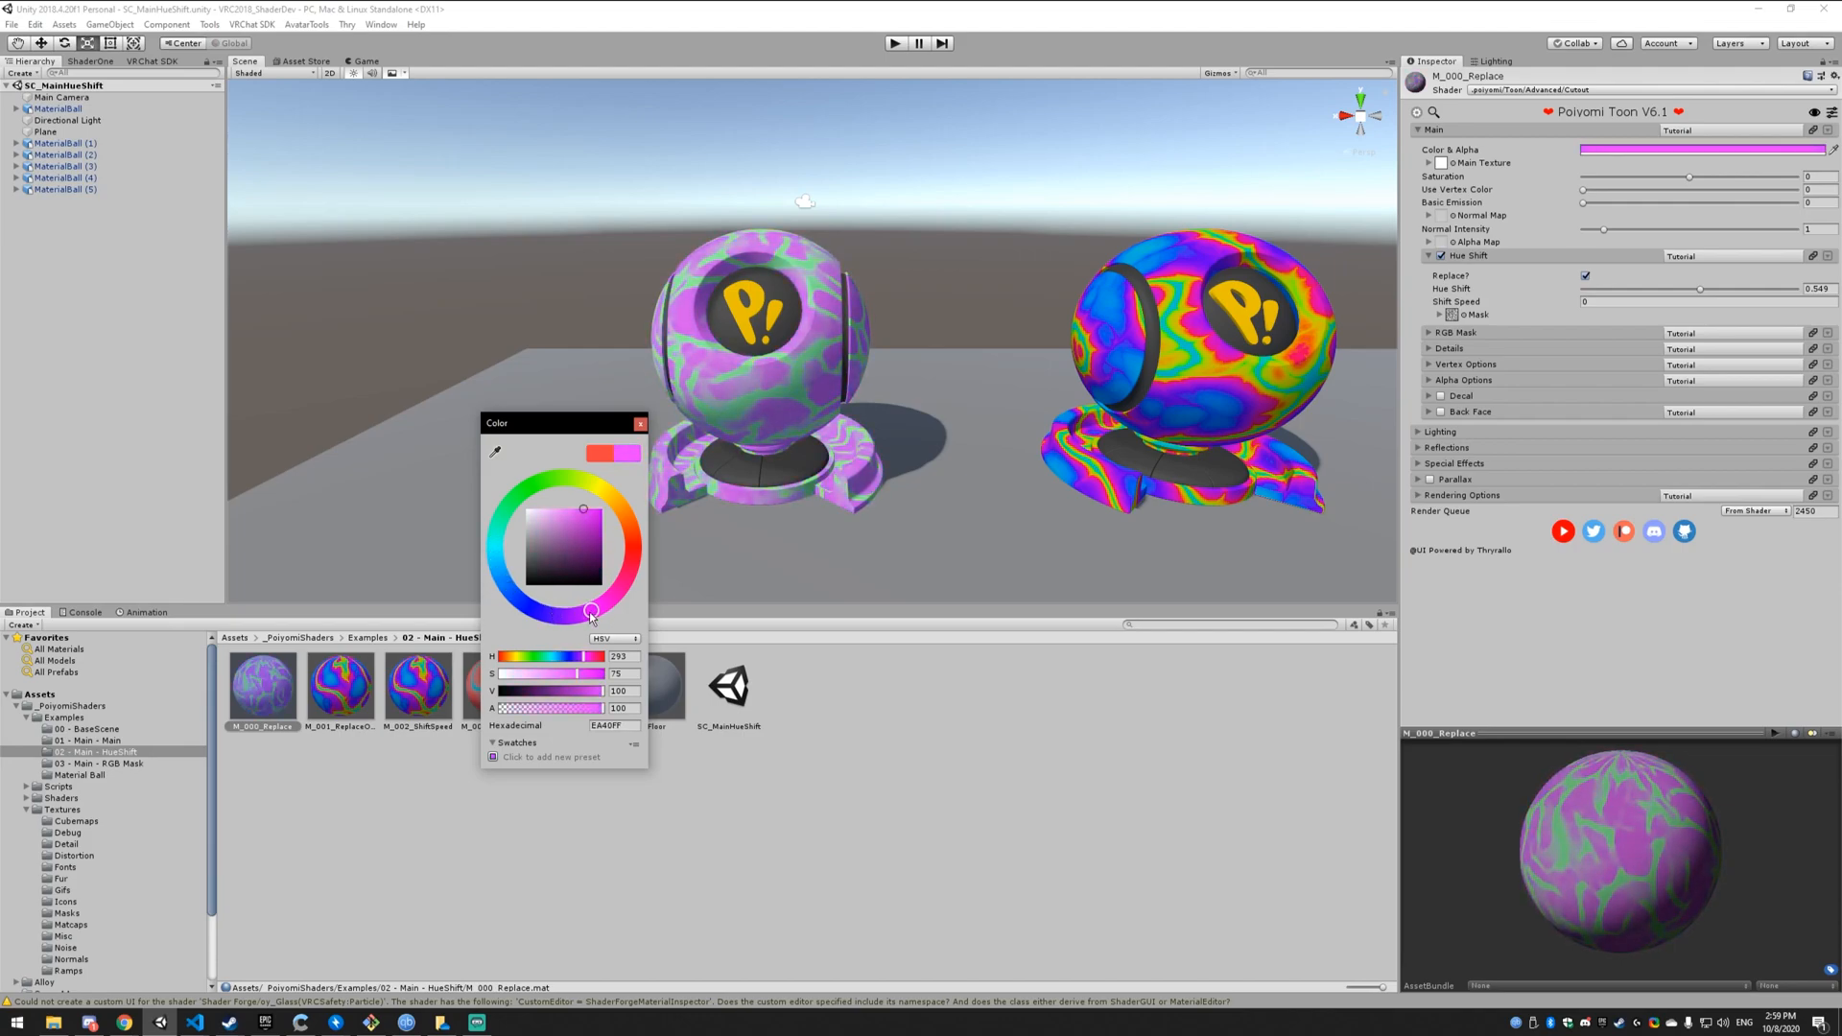
{"action": "mouse_move", "coordinate": [538, 503]}
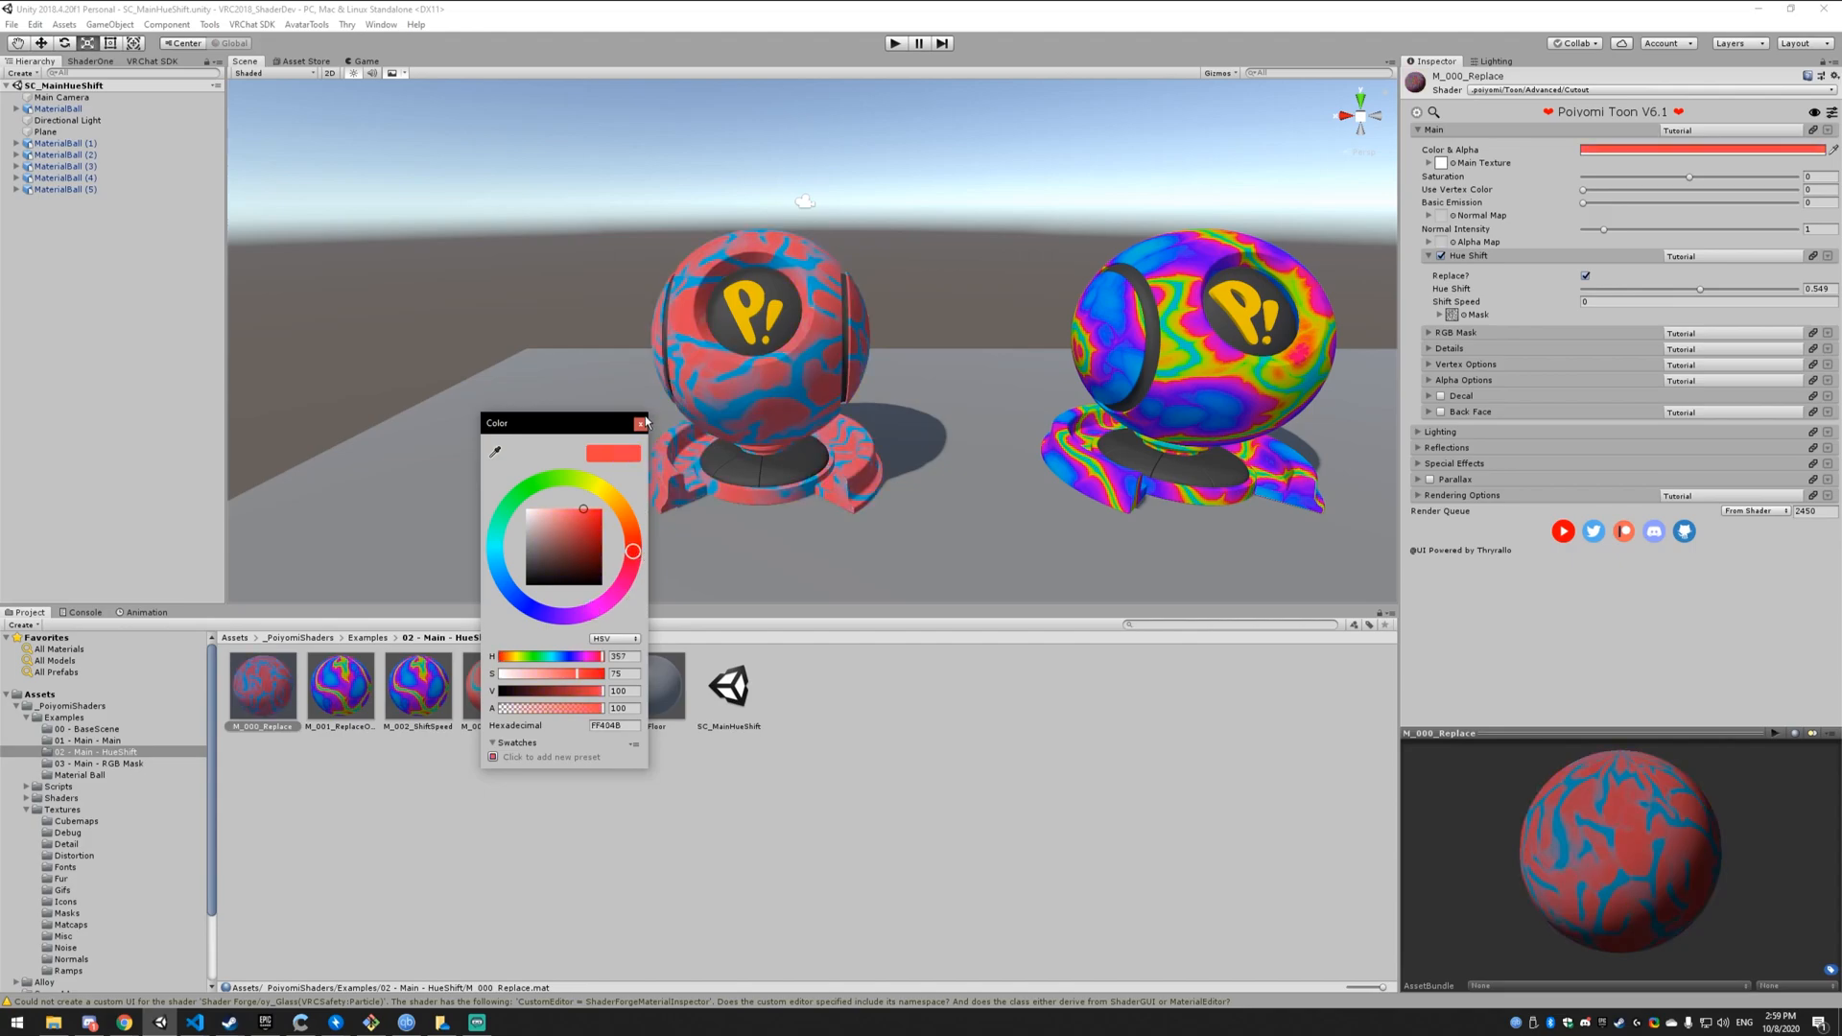
{"action": "left_click", "coordinate": [642, 423]}
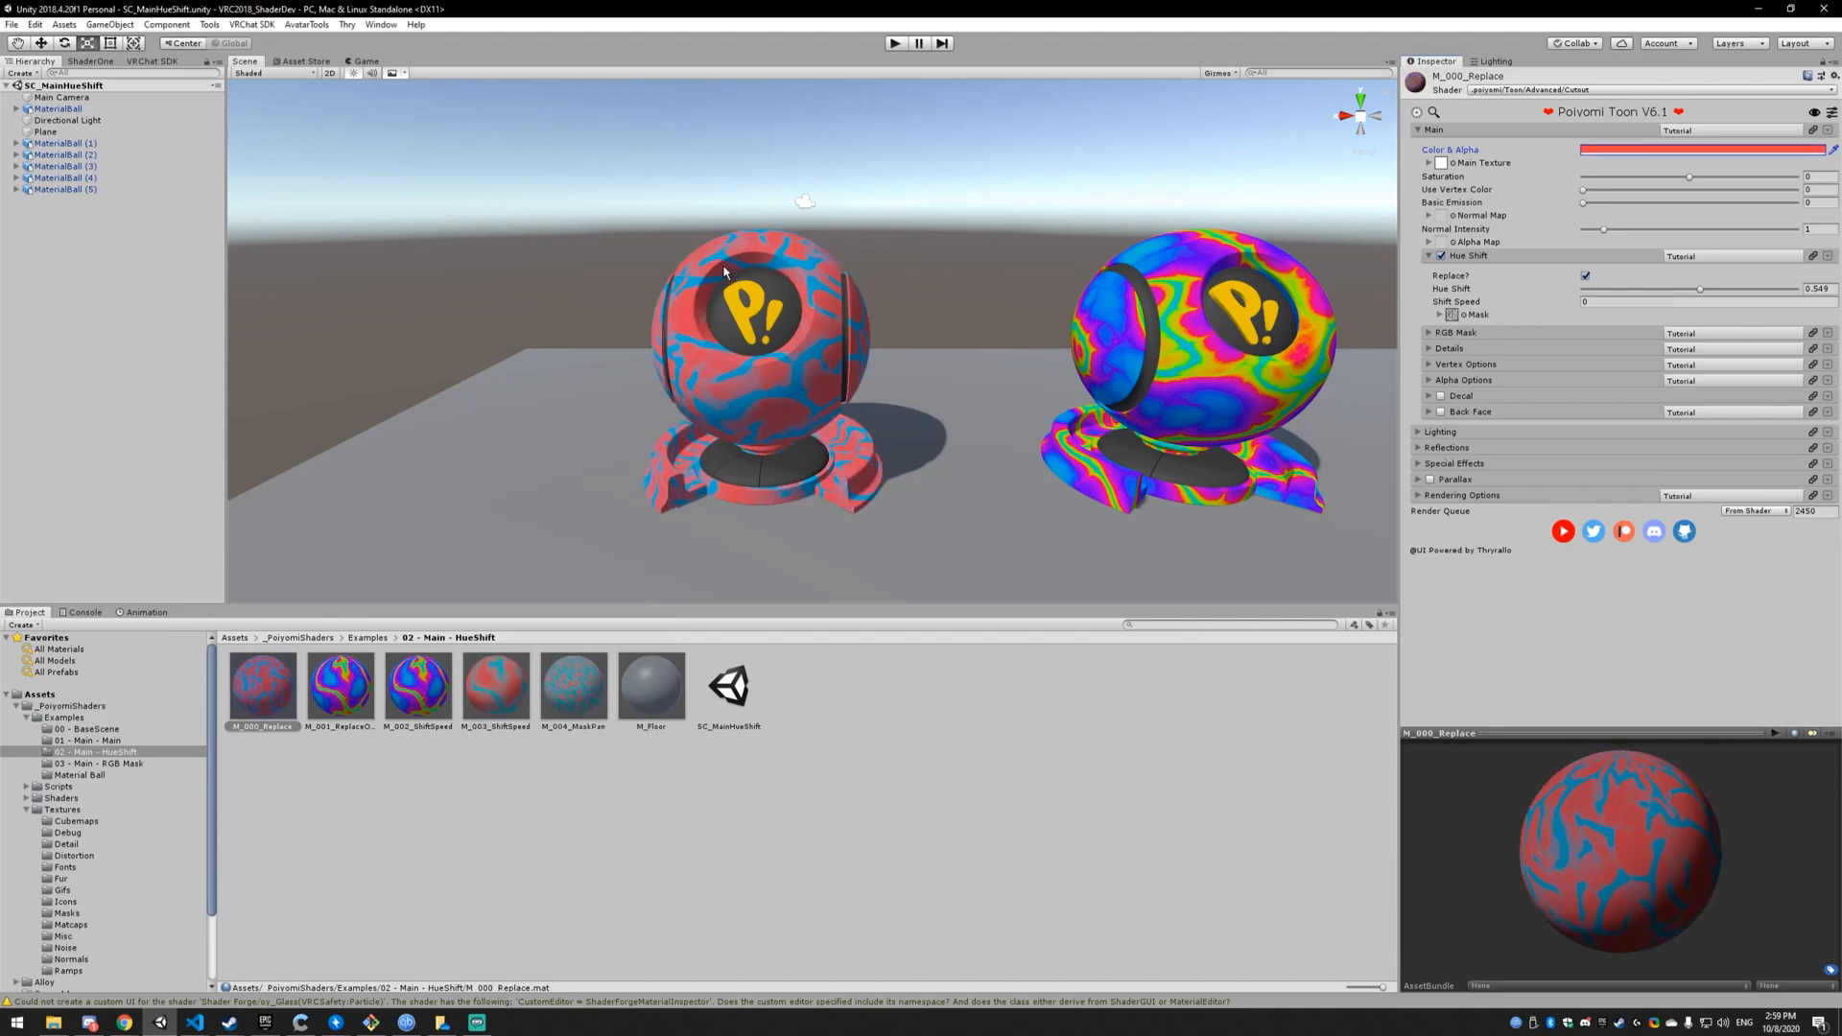
{"action": "mouse_move", "coordinate": [837, 333]}
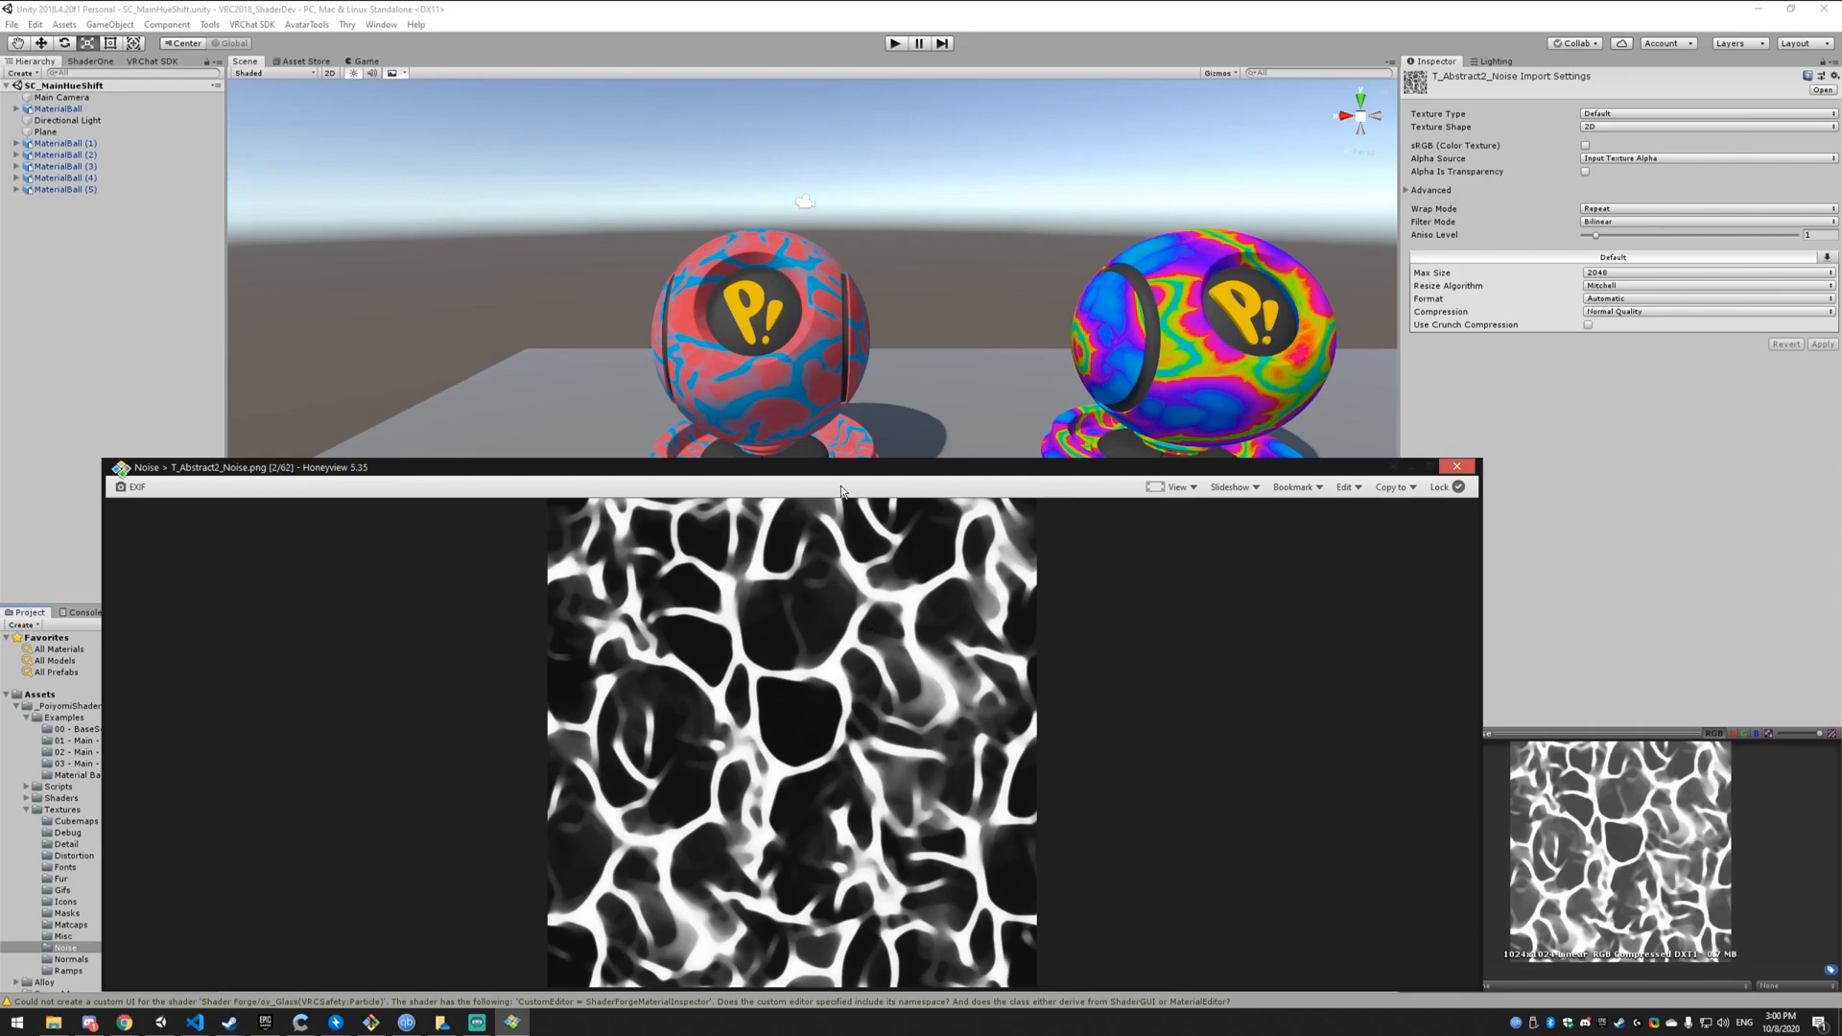
{"action": "mouse_move", "coordinate": [711, 376]}
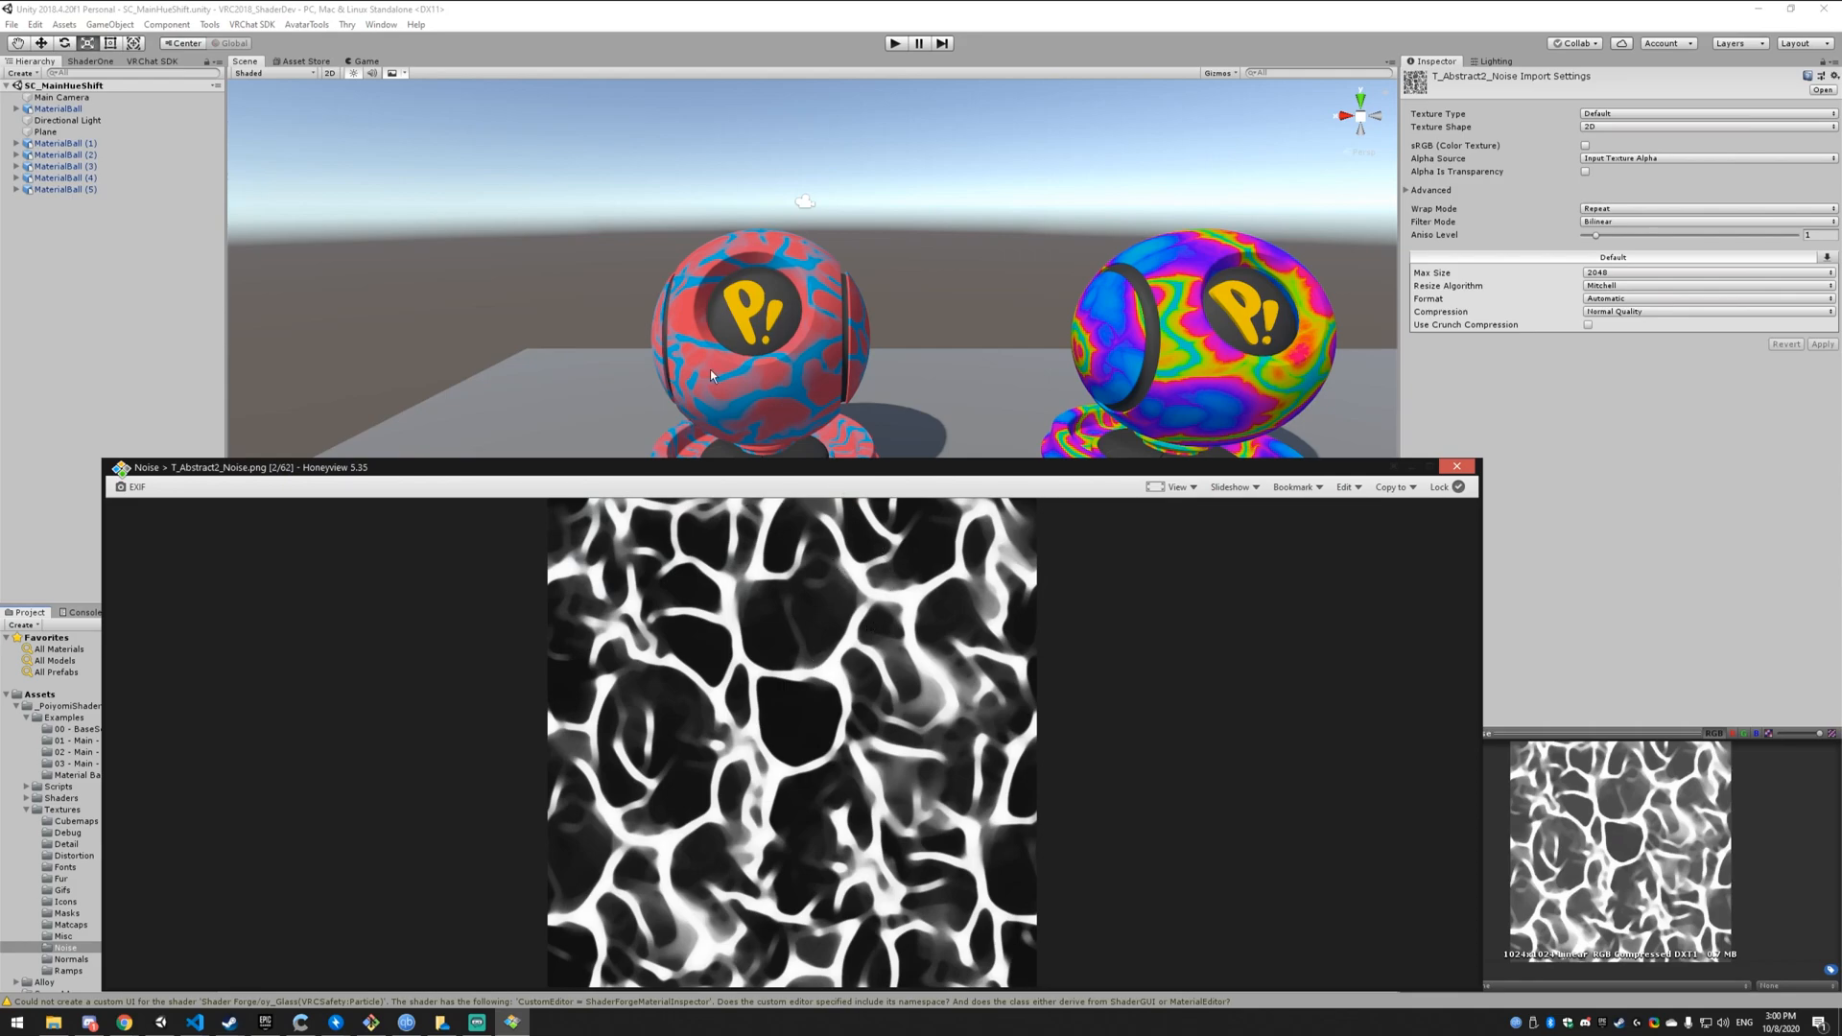
{"action": "mouse_move", "coordinate": [1343, 445]}
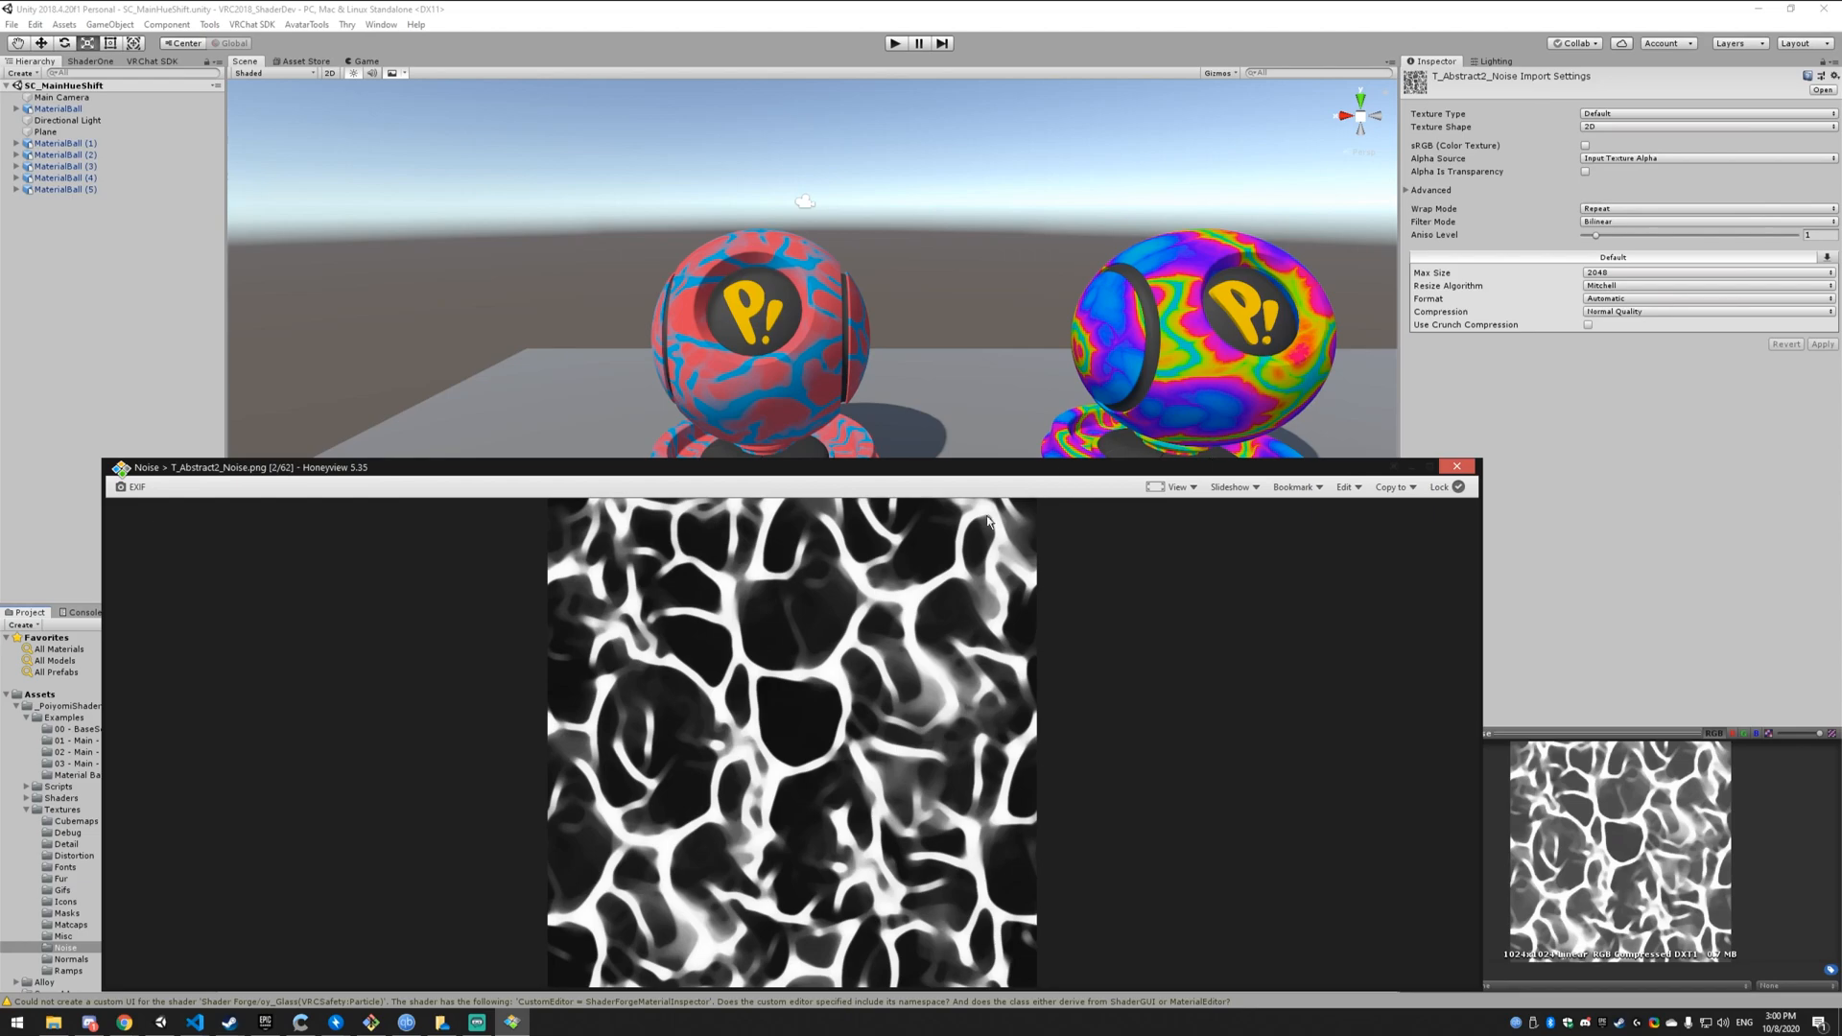
{"action": "mouse_move", "coordinate": [799, 346]}
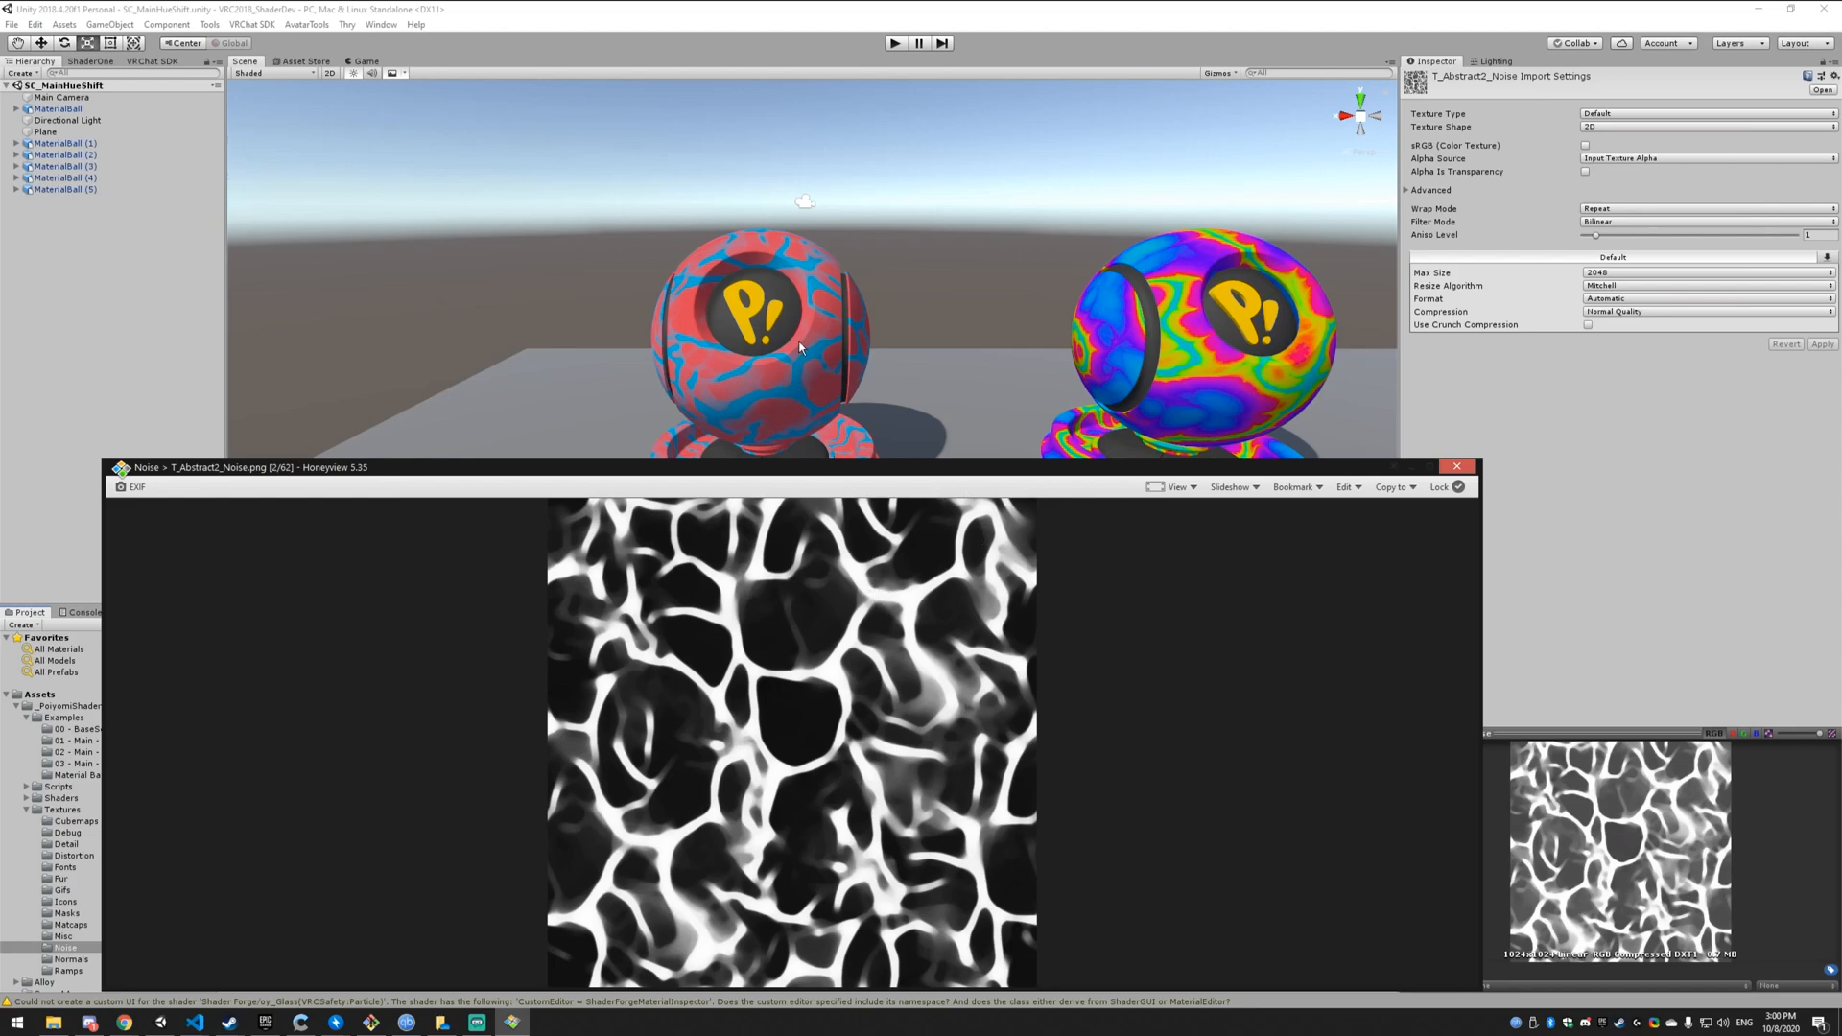
{"action": "mouse_move", "coordinate": [957, 471]}
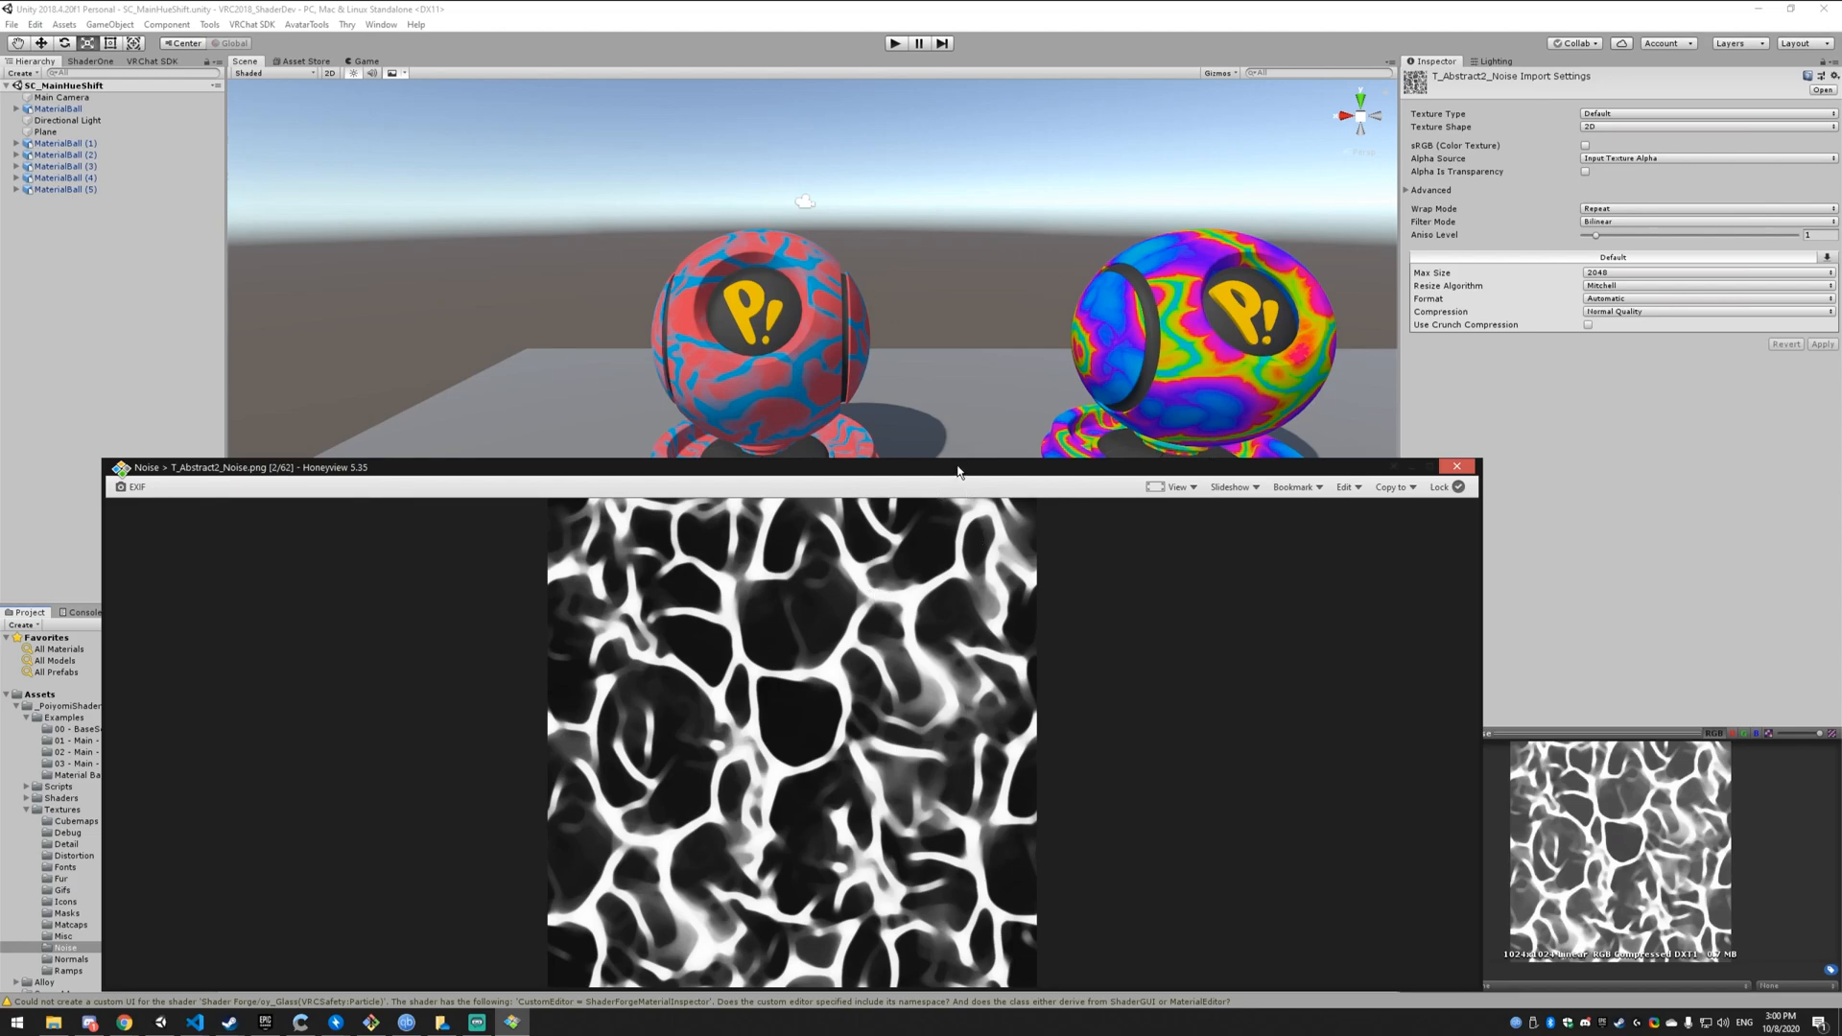
{"action": "mouse_move", "coordinate": [901, 711]}
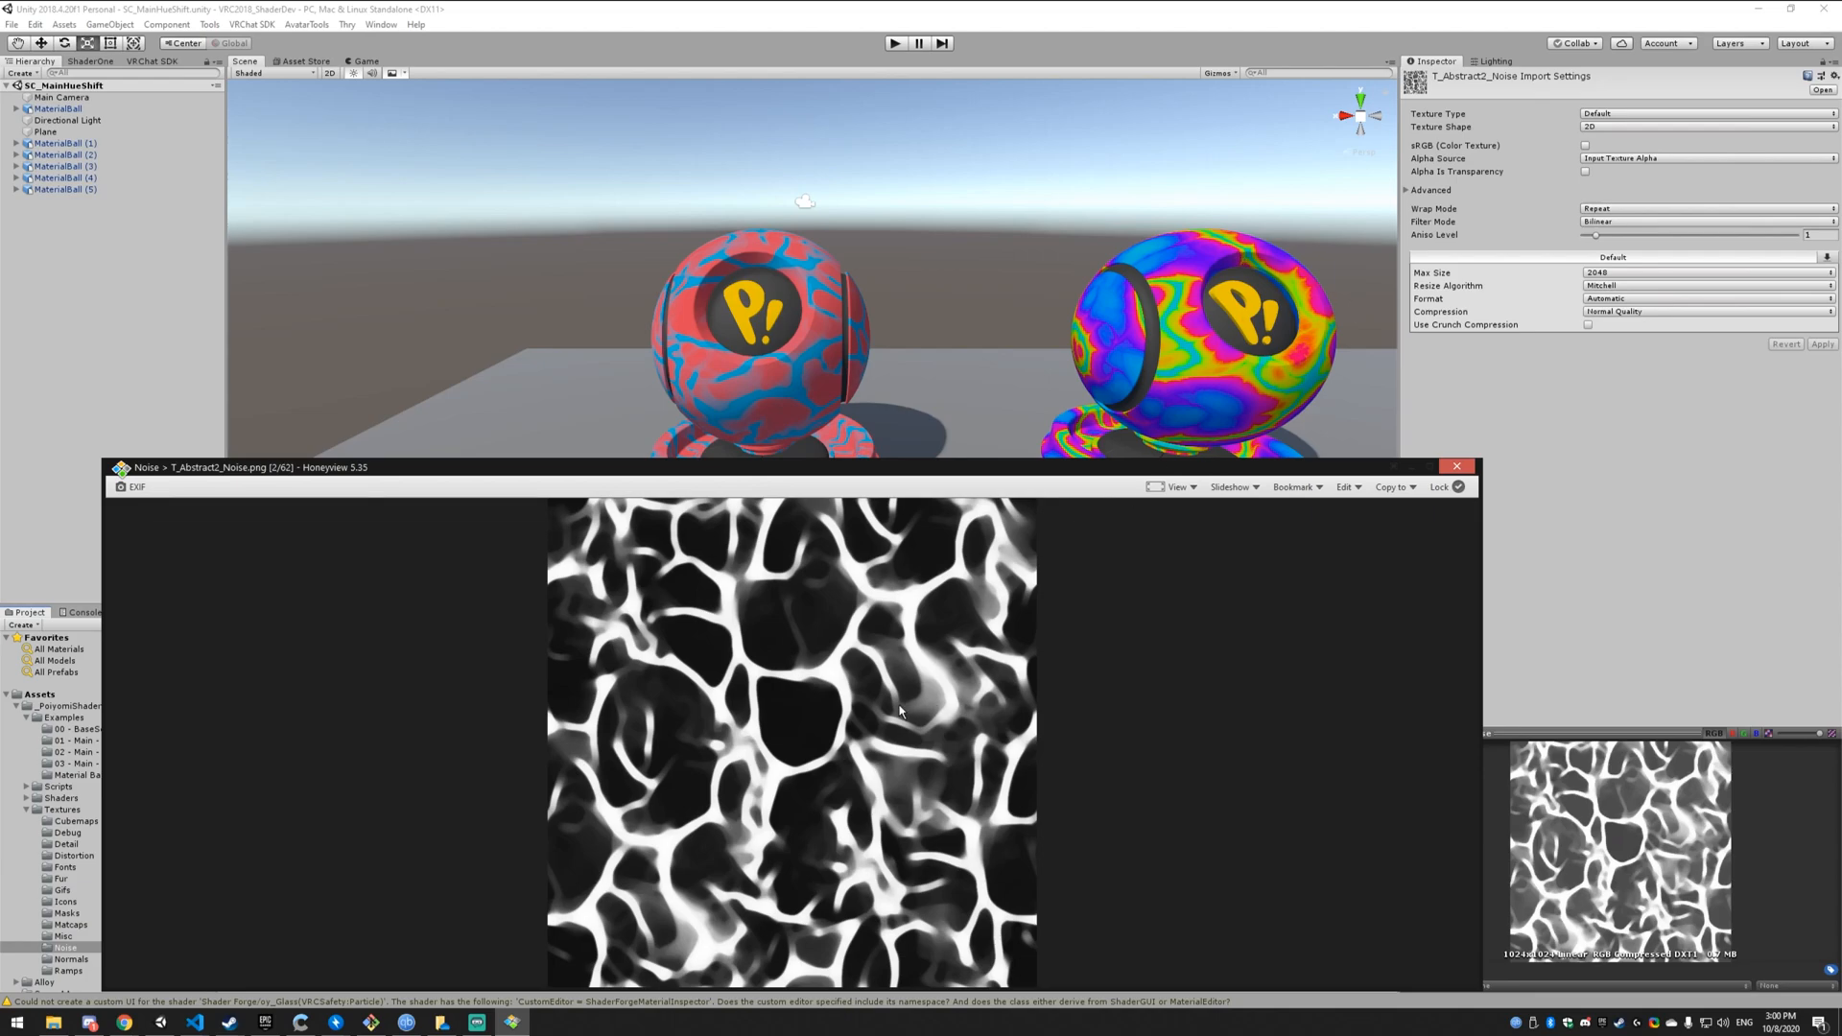
{"action": "mouse_move", "coordinate": [752, 652]}
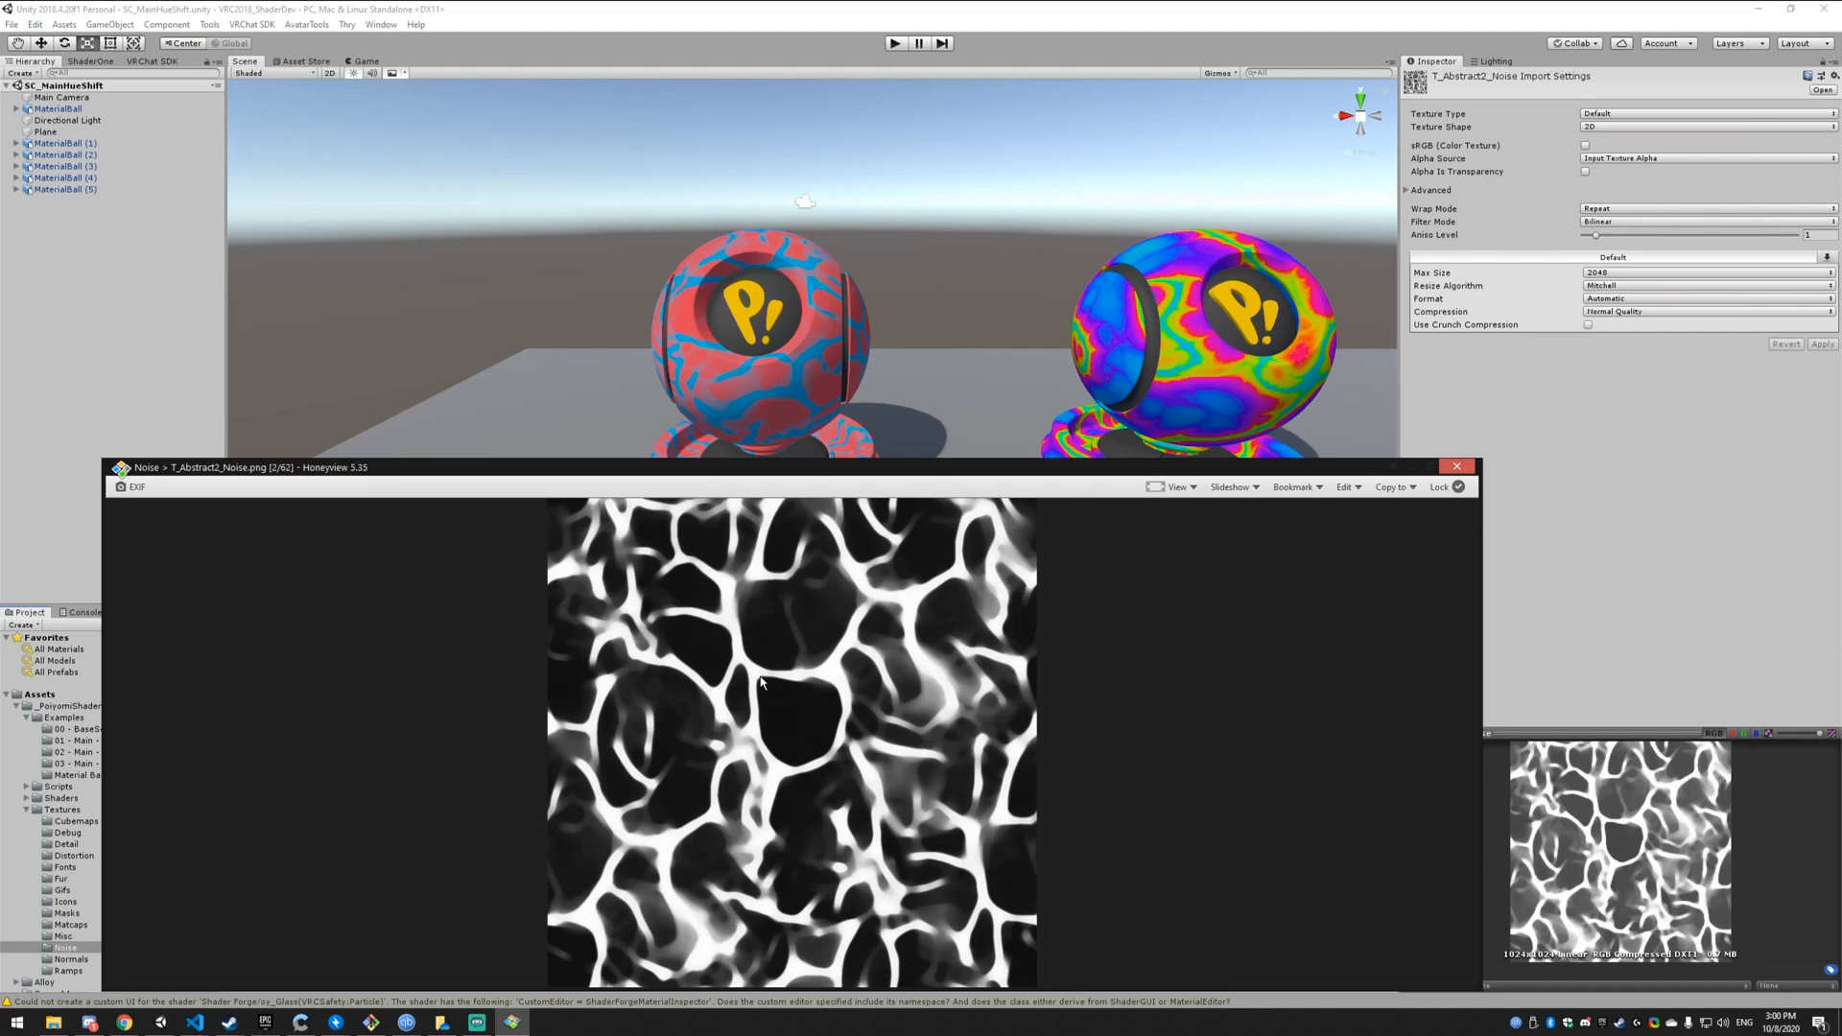
{"action": "mouse_move", "coordinate": [813, 356]}
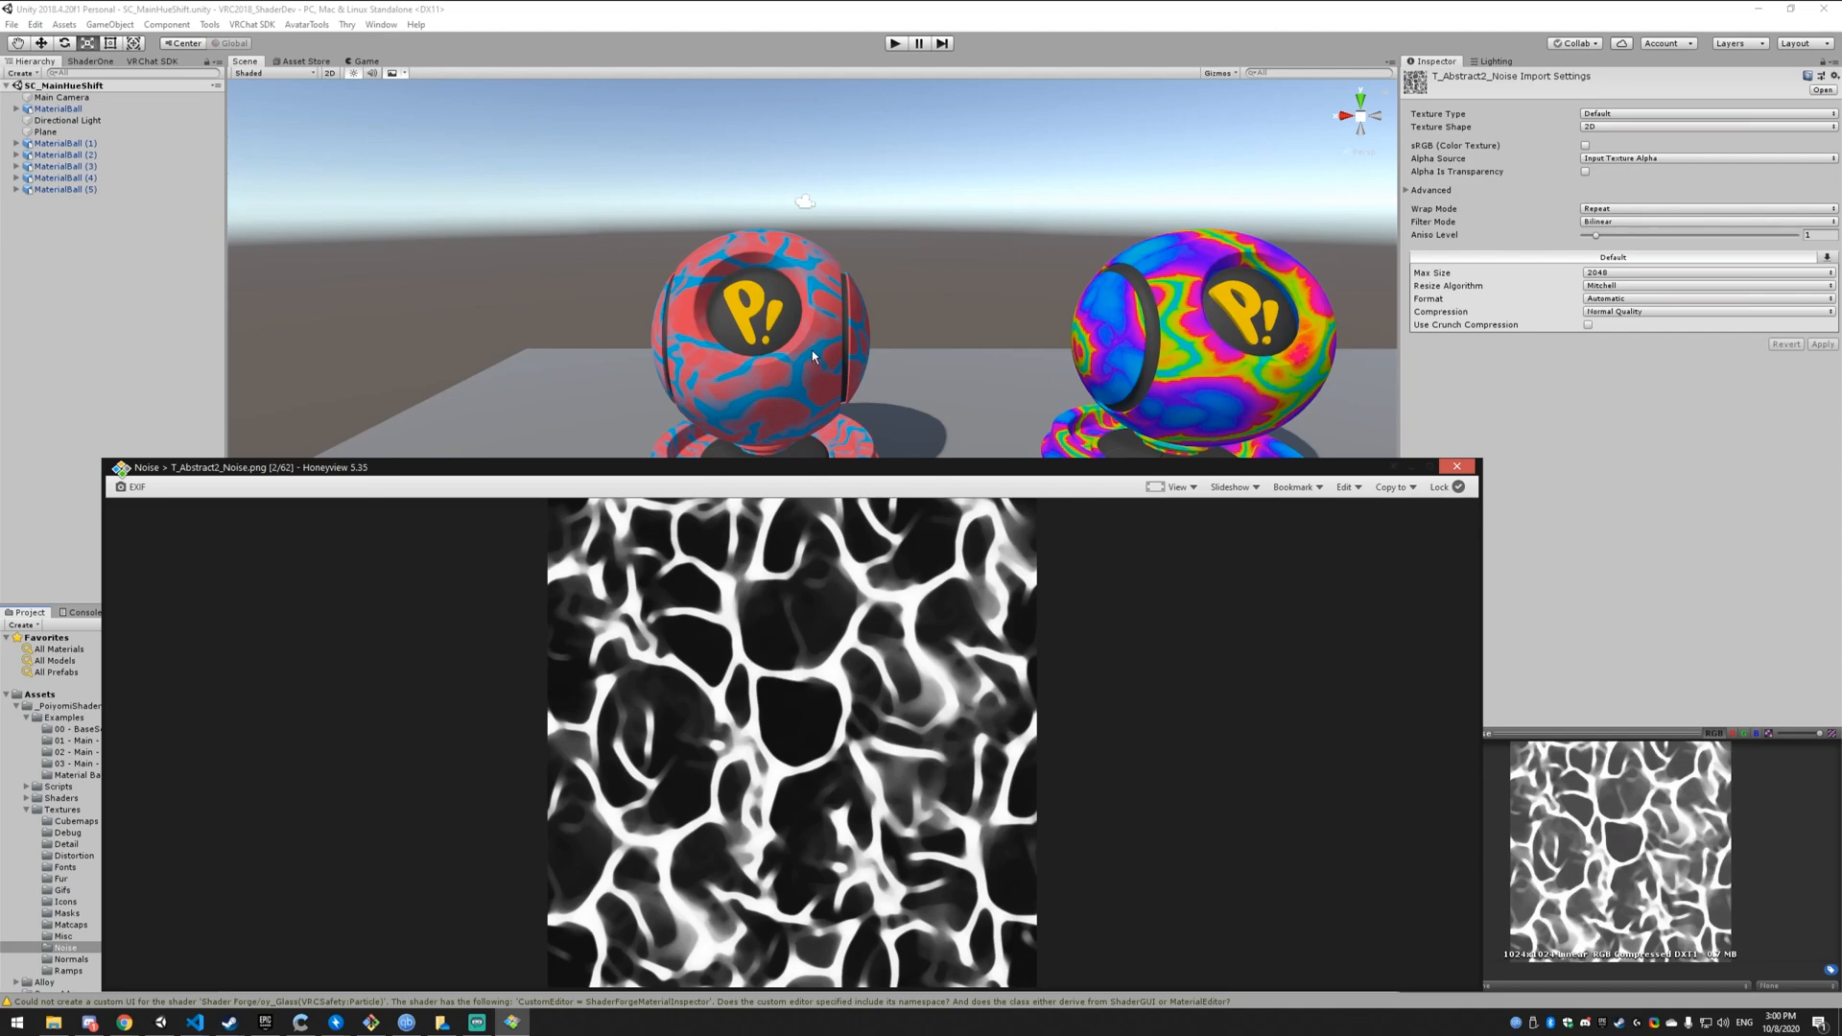
{"action": "mouse_move", "coordinate": [812, 459]}
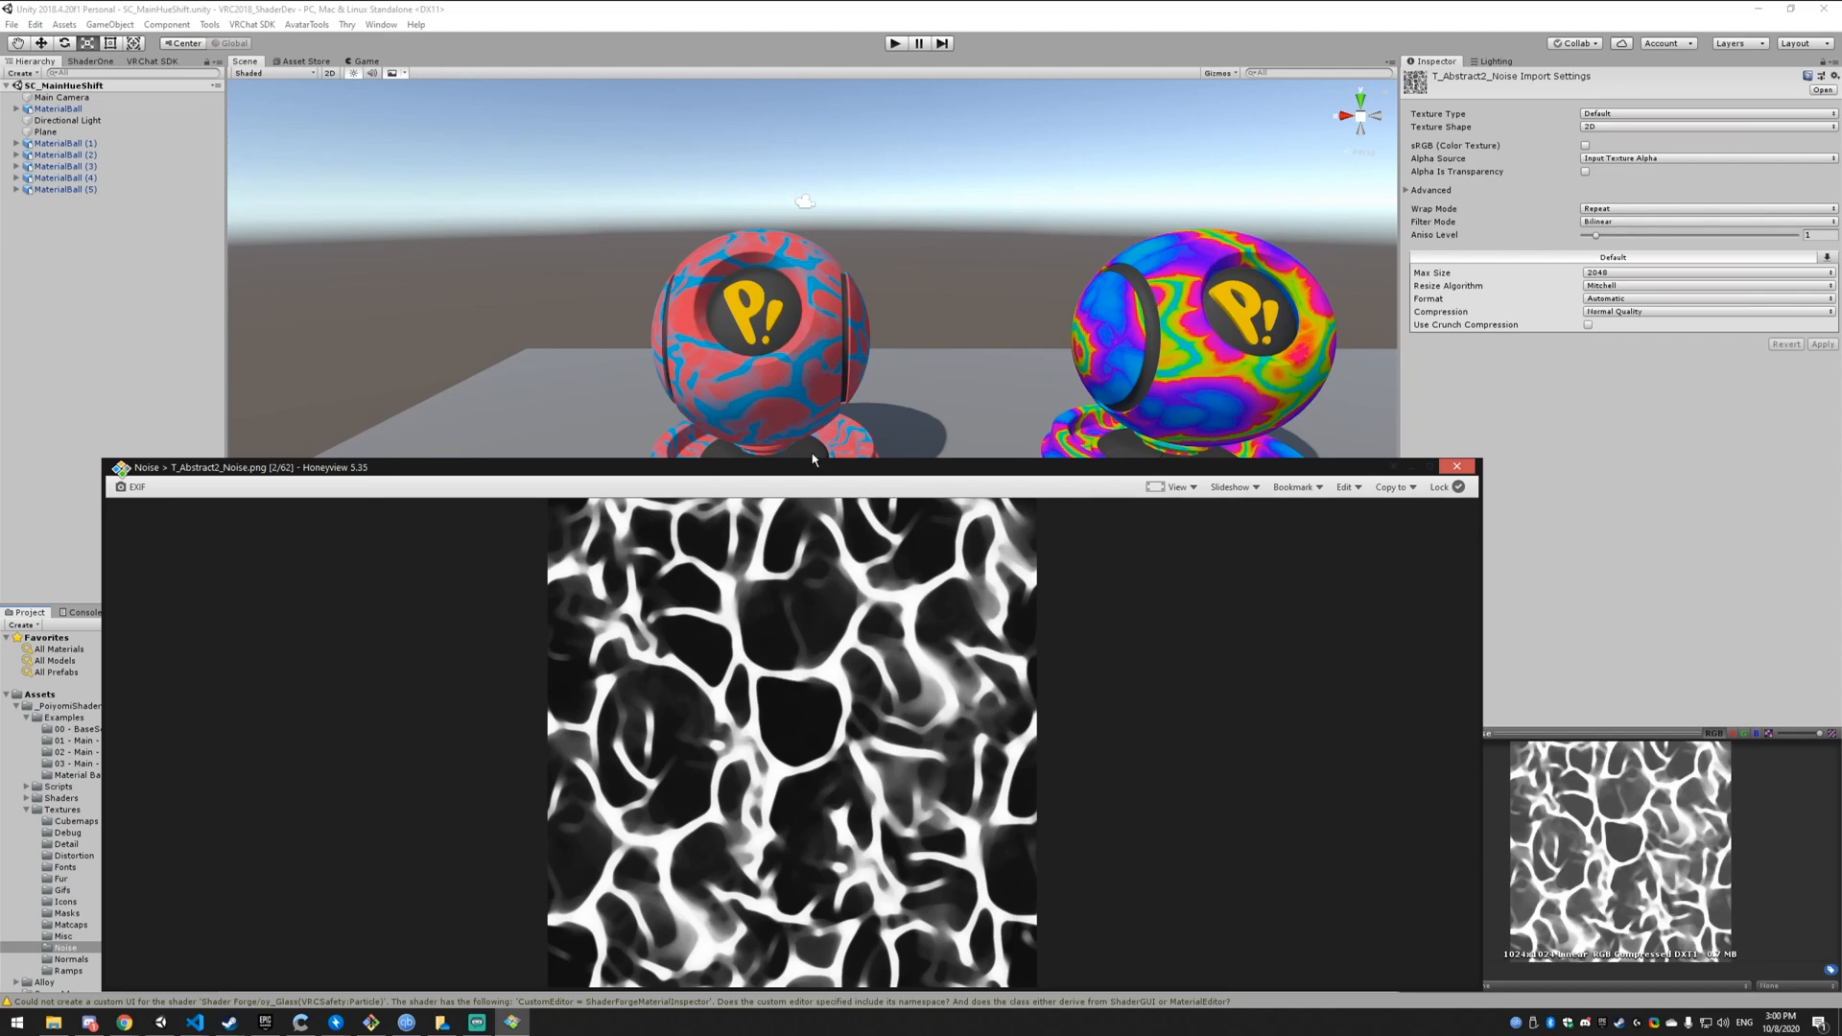
{"action": "mouse_move", "coordinate": [727, 389]}
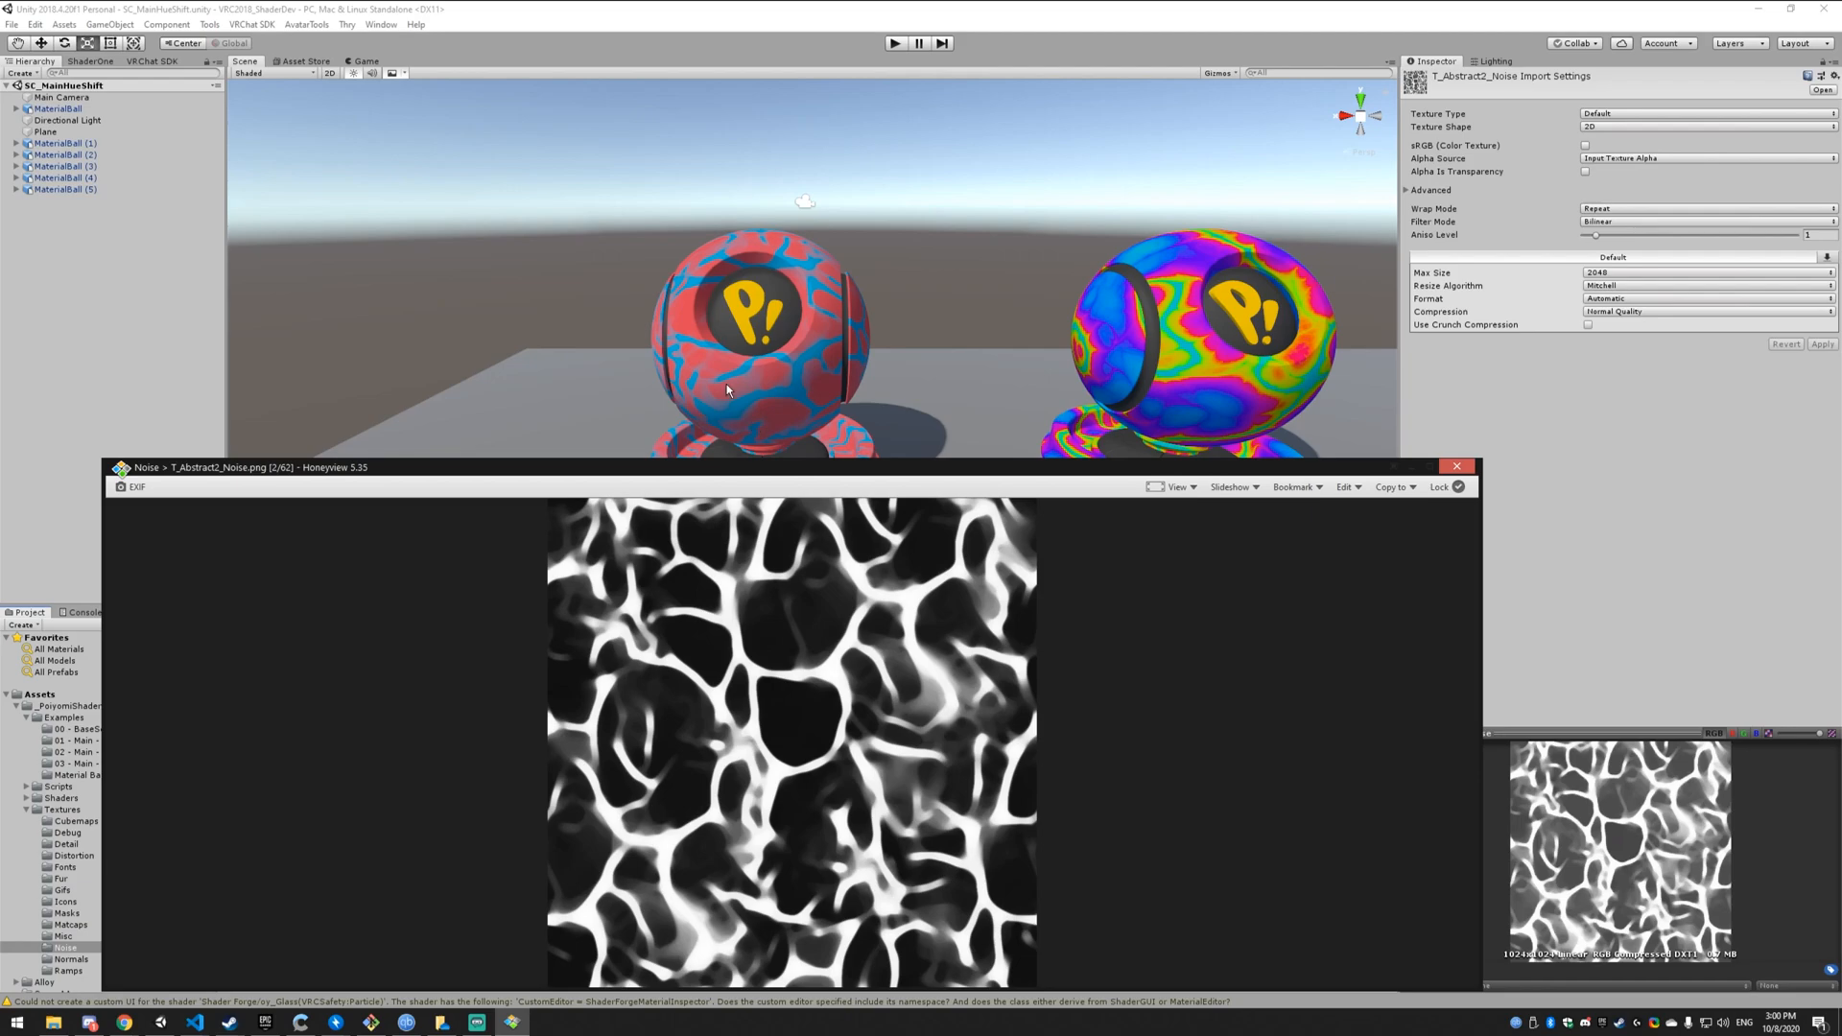
{"action": "mouse_move", "coordinate": [712, 408]}
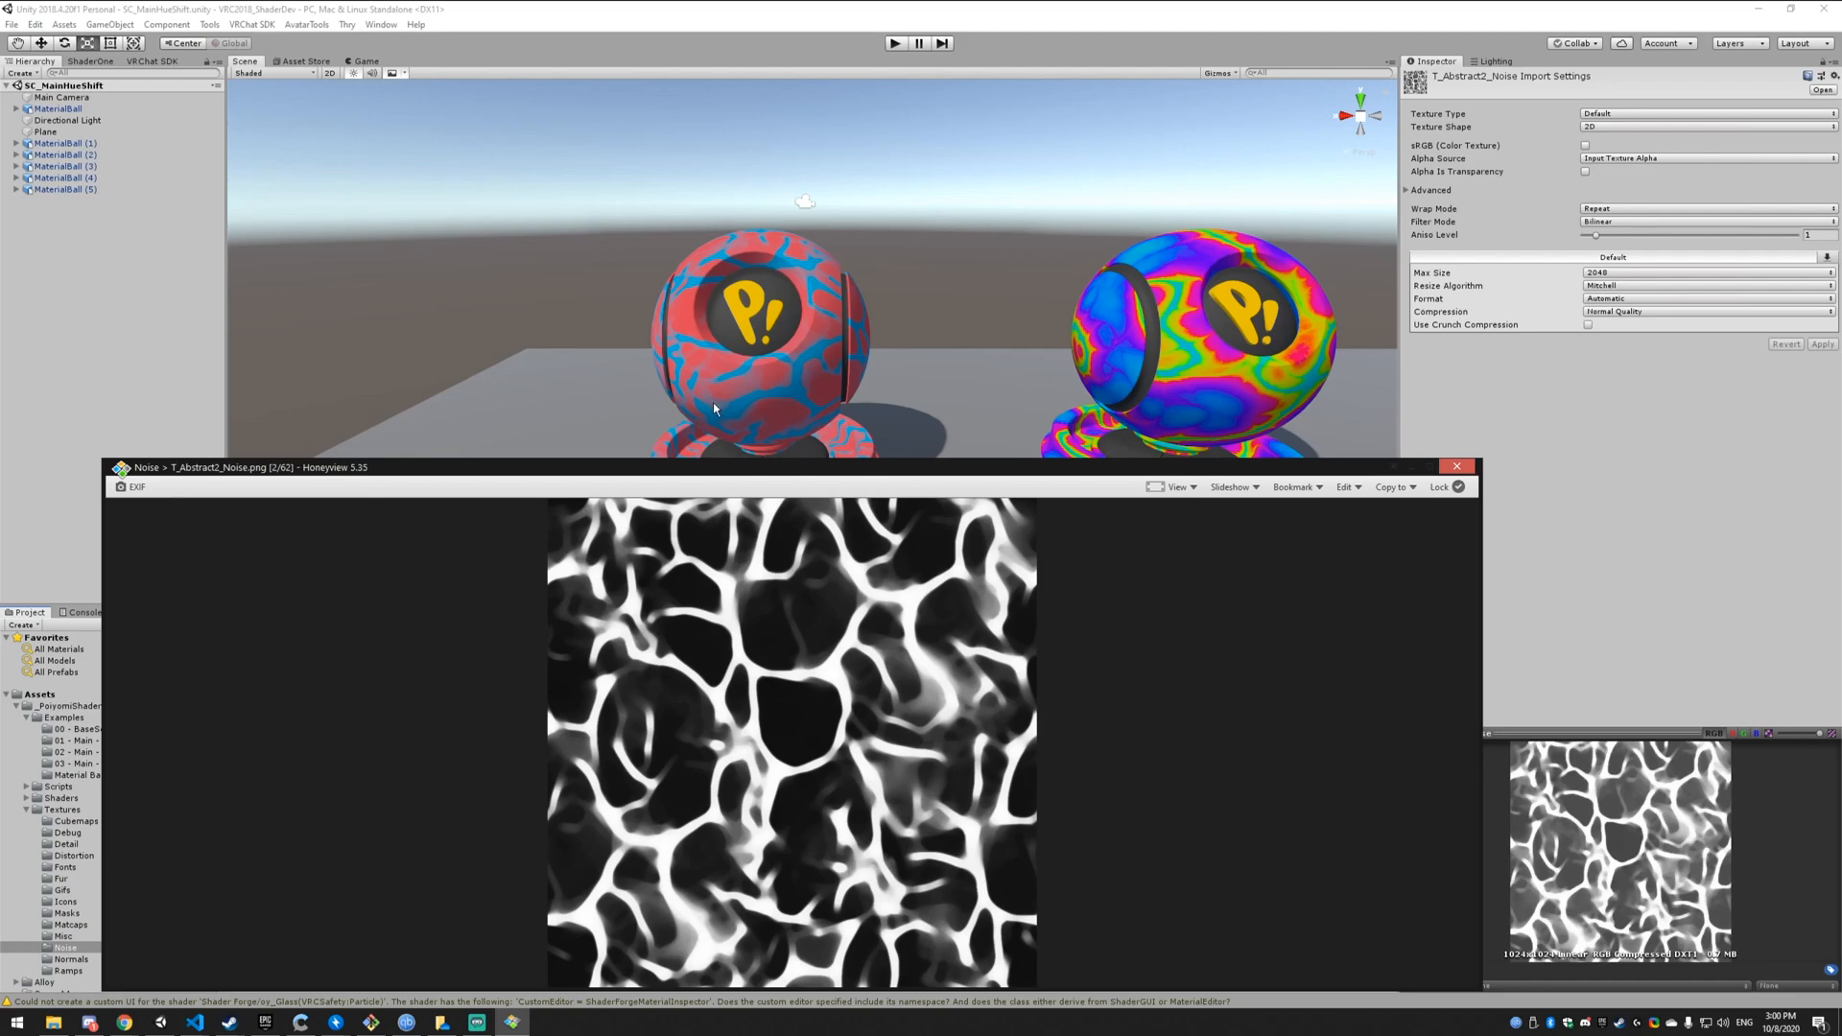
{"action": "mouse_move", "coordinate": [1061, 399]}
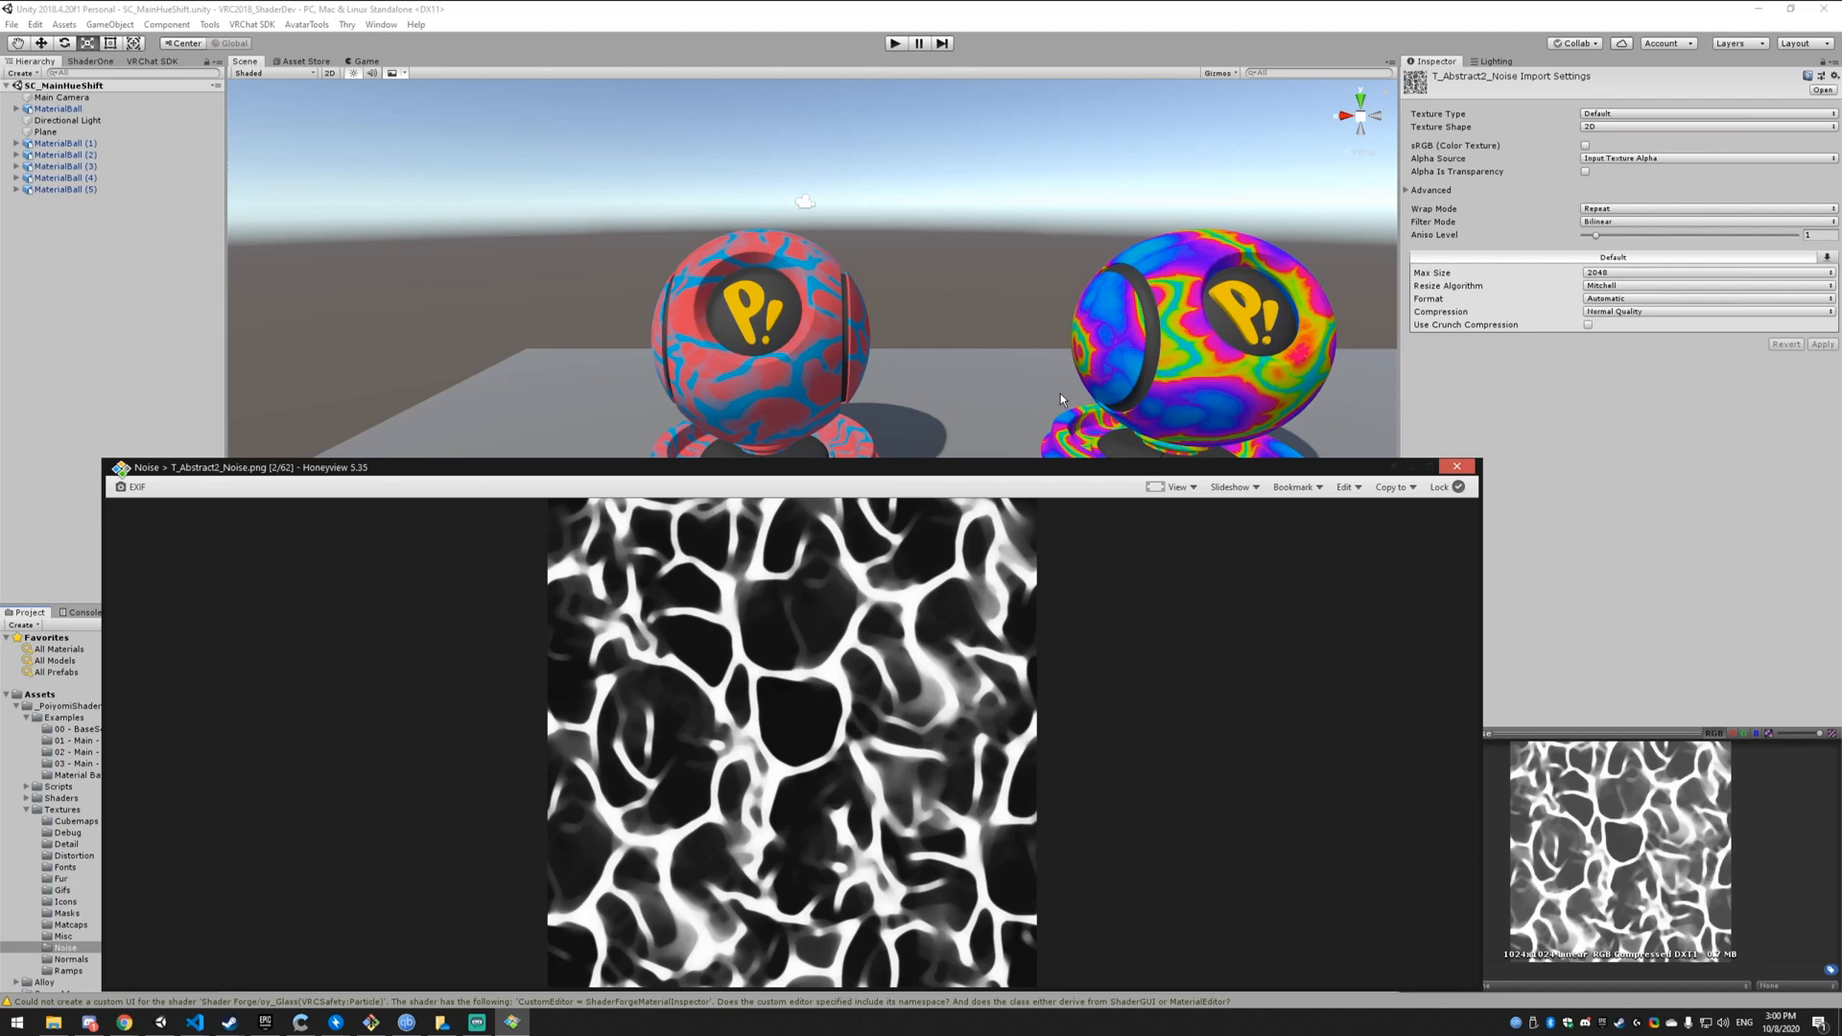
{"action": "mouse_move", "coordinate": [922, 606]}
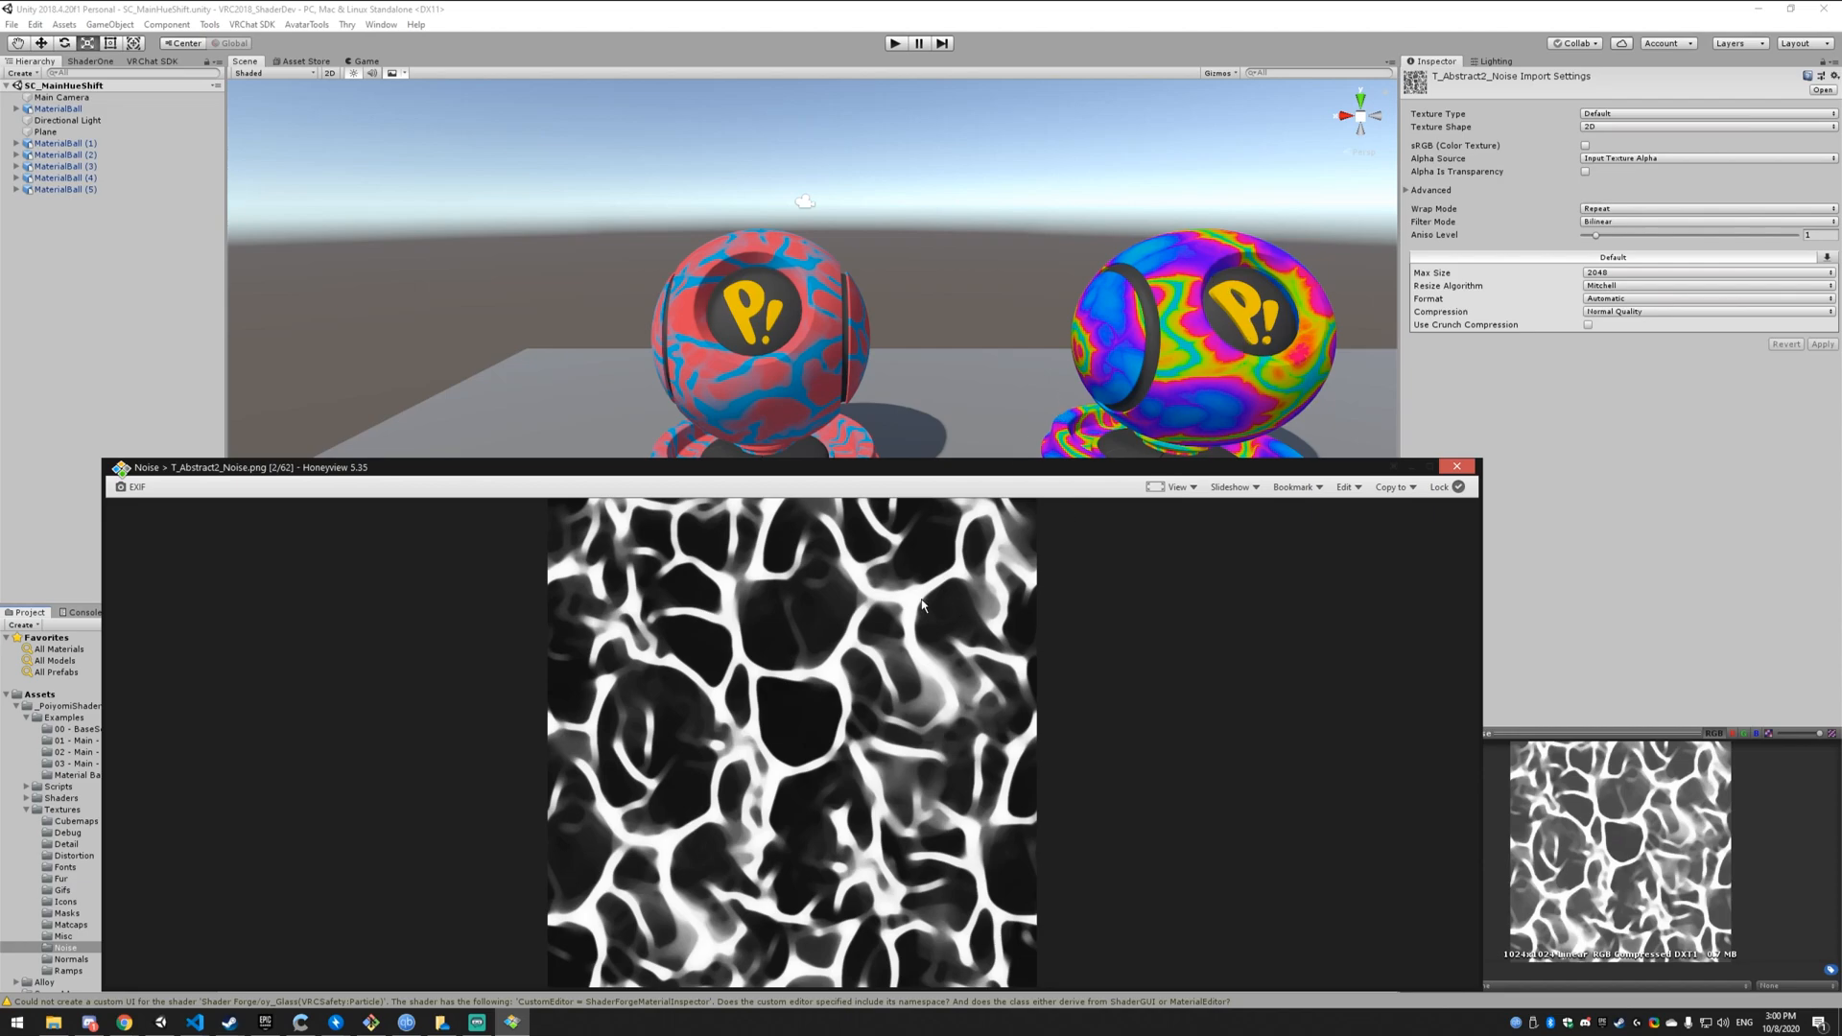
{"action": "mouse_move", "coordinate": [827, 532]}
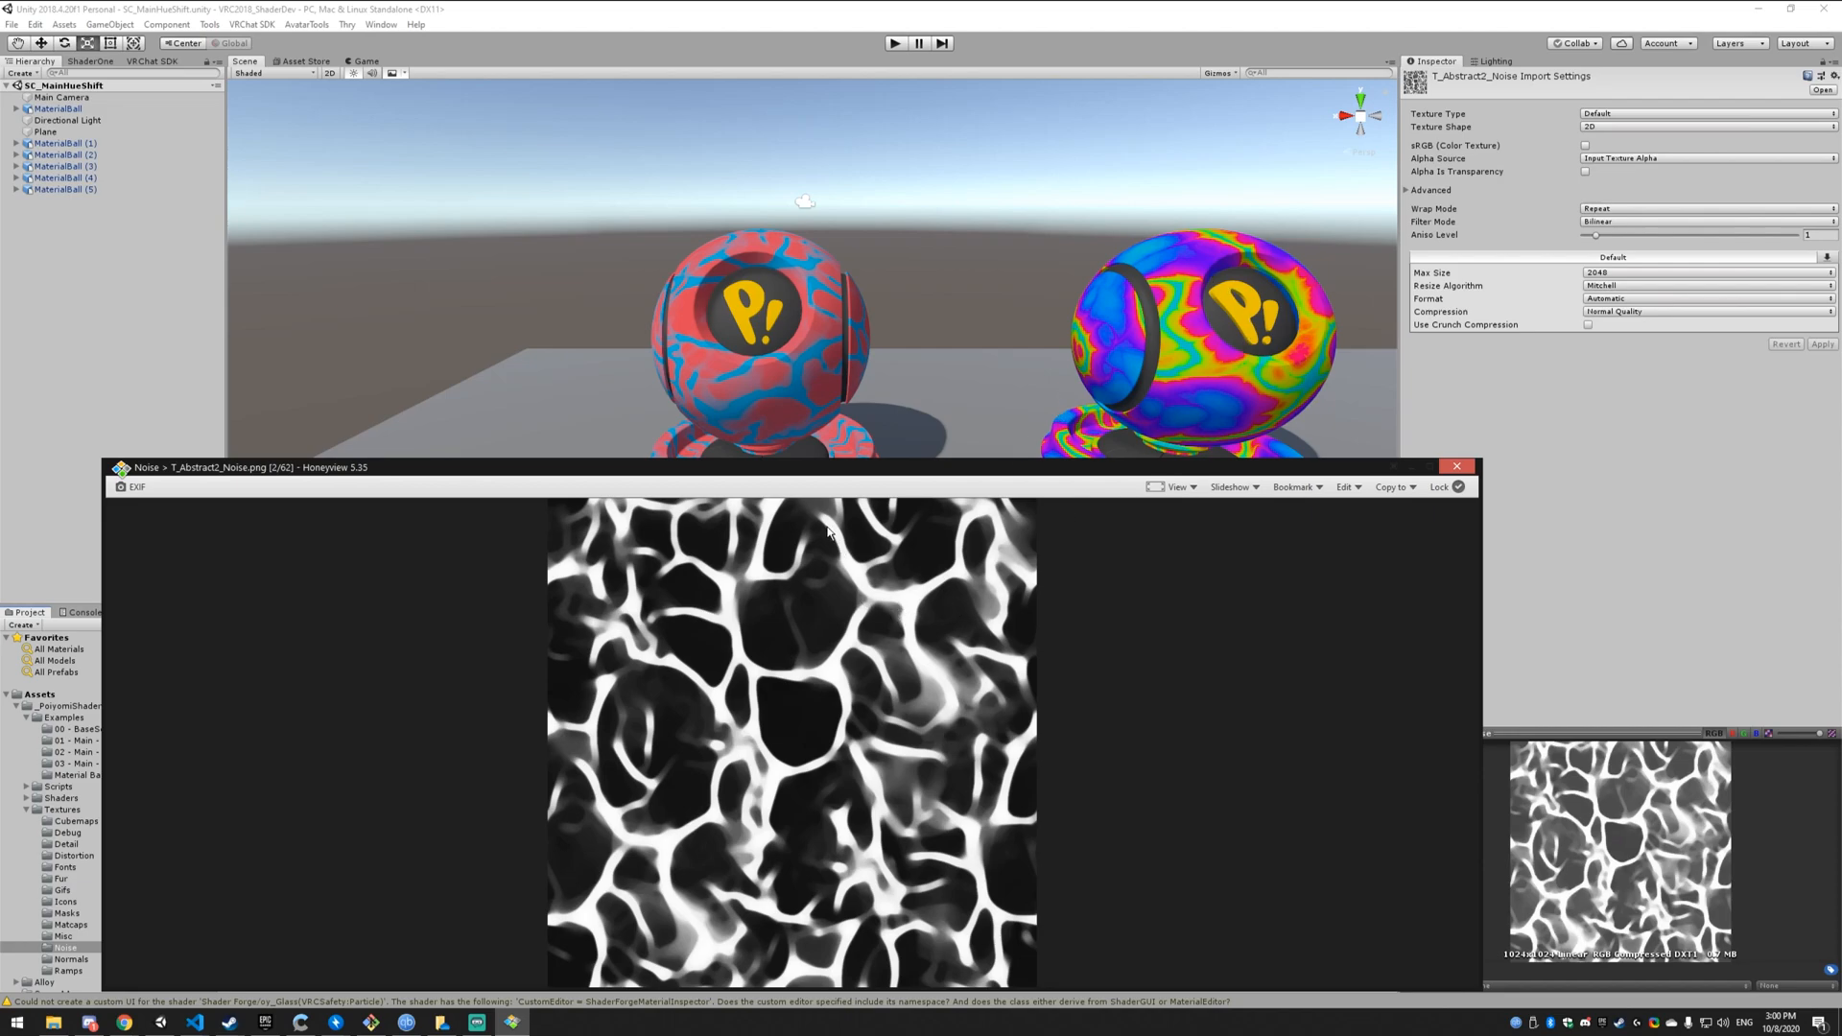
{"action": "mouse_move", "coordinate": [858, 575]}
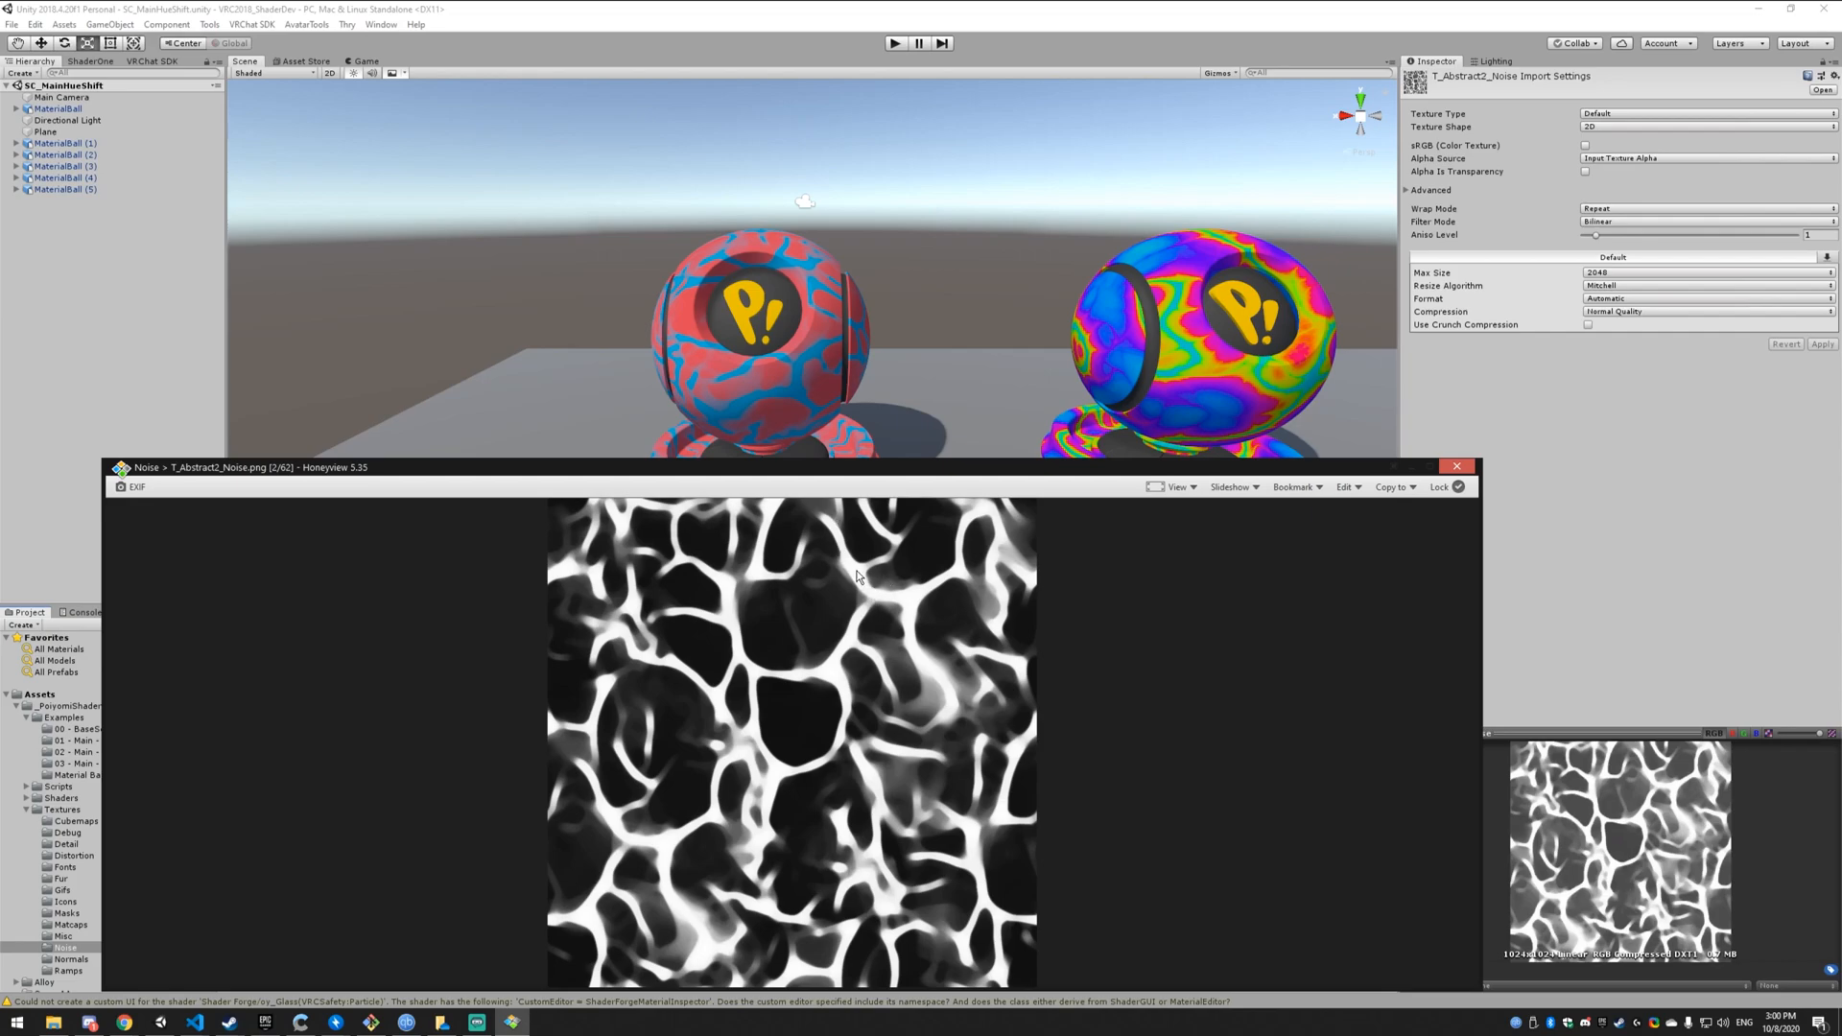
{"action": "mouse_move", "coordinate": [1048, 567]}
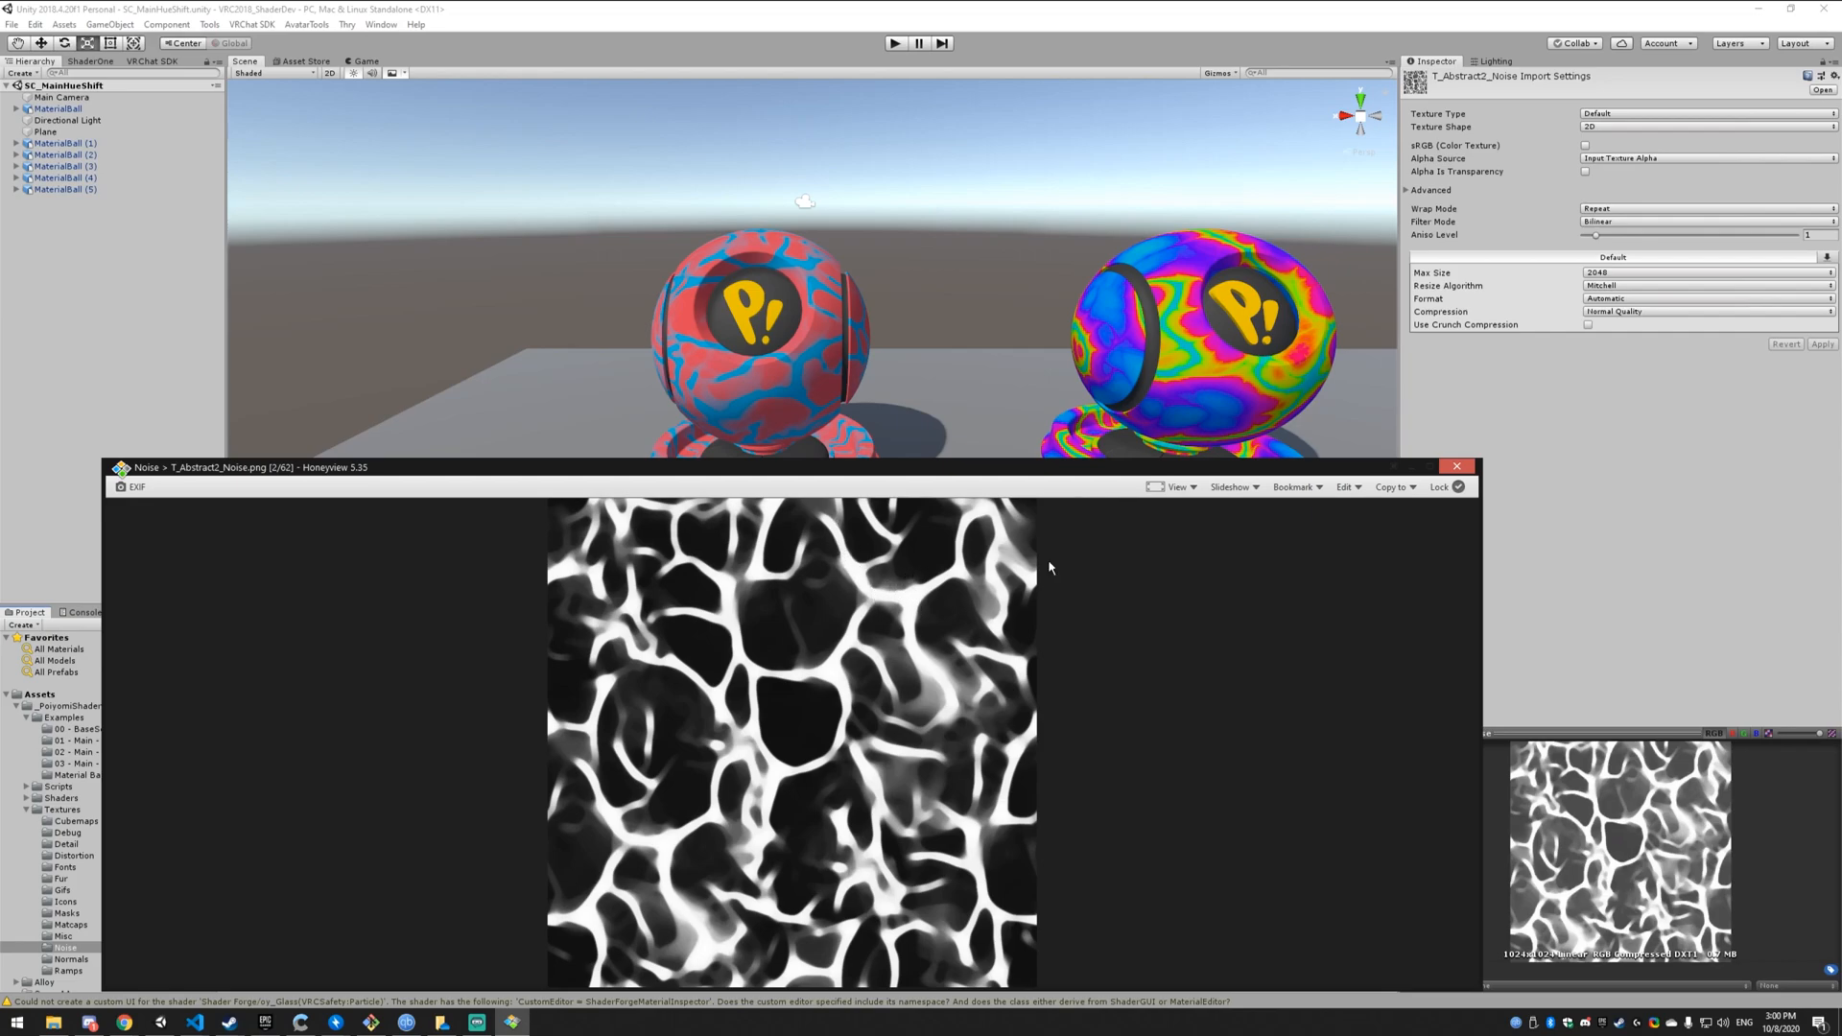
Close the noise preview and select M_001_ReplaceOff from the 02 - Main - HueShift folder.
{"action": "left_click", "coordinate": [1457, 466]}
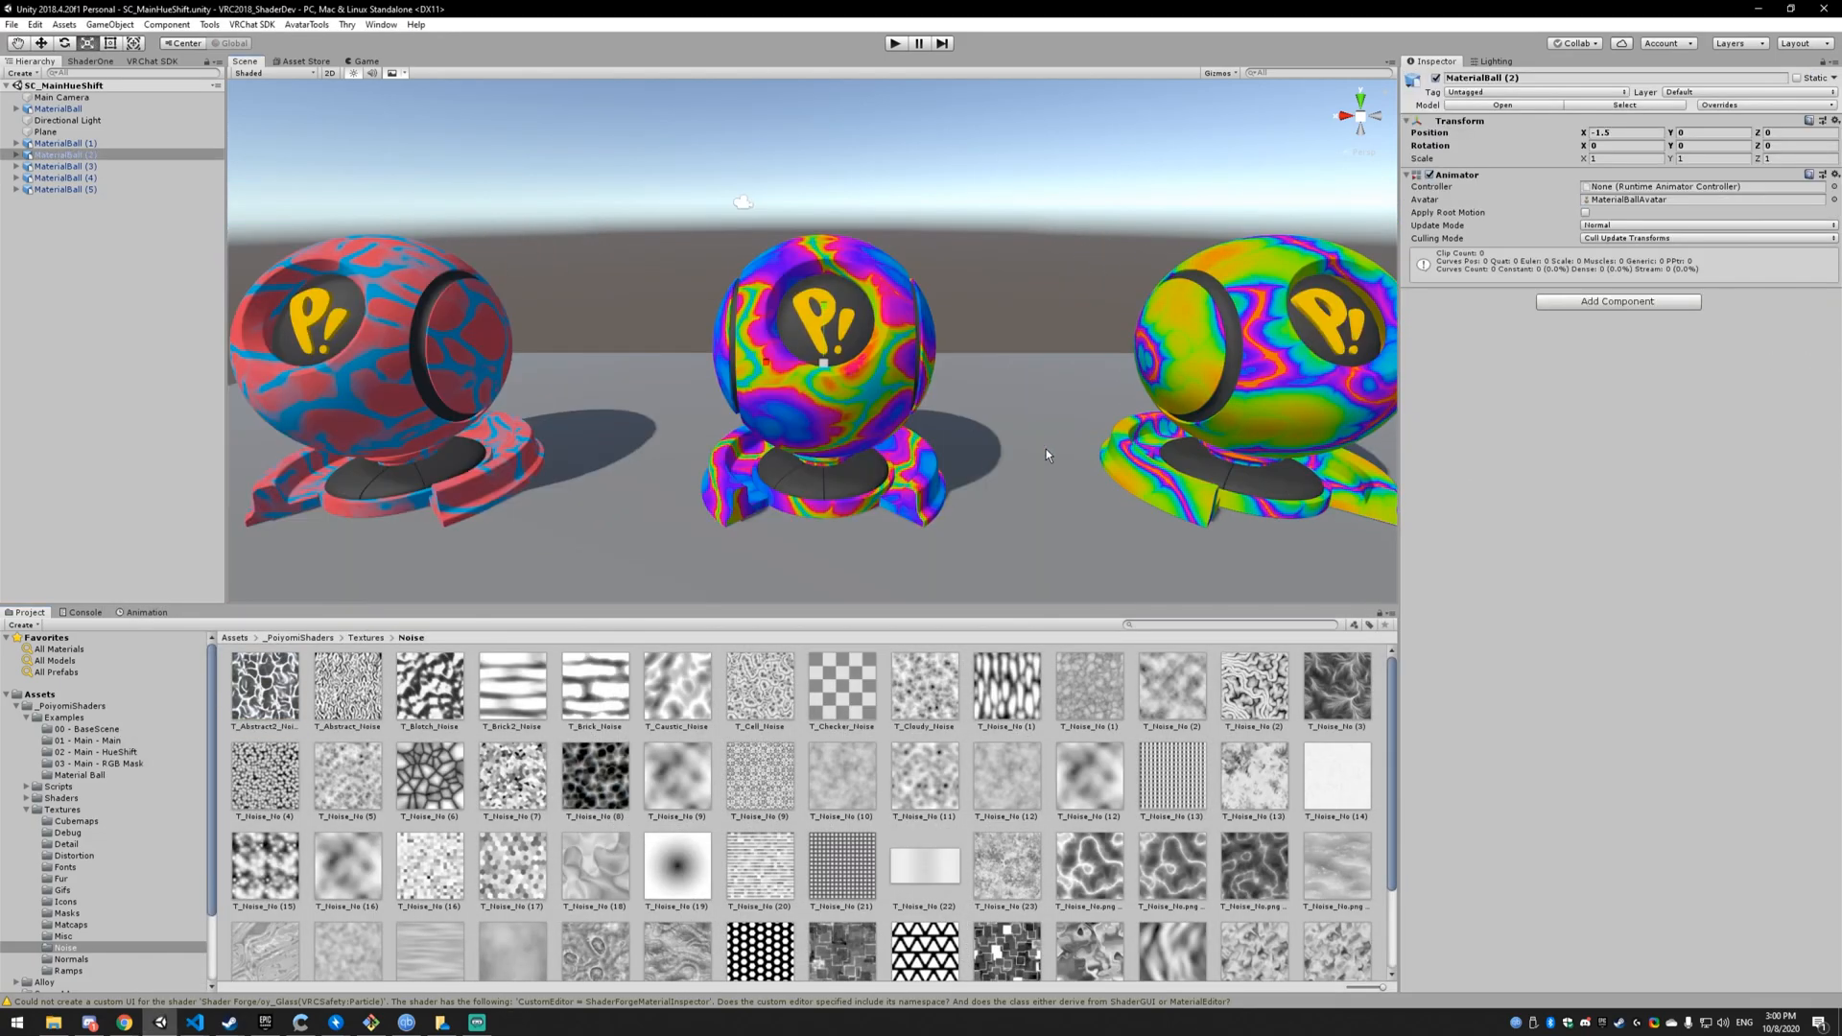
{"action": "left_click", "coordinate": [91, 752]}
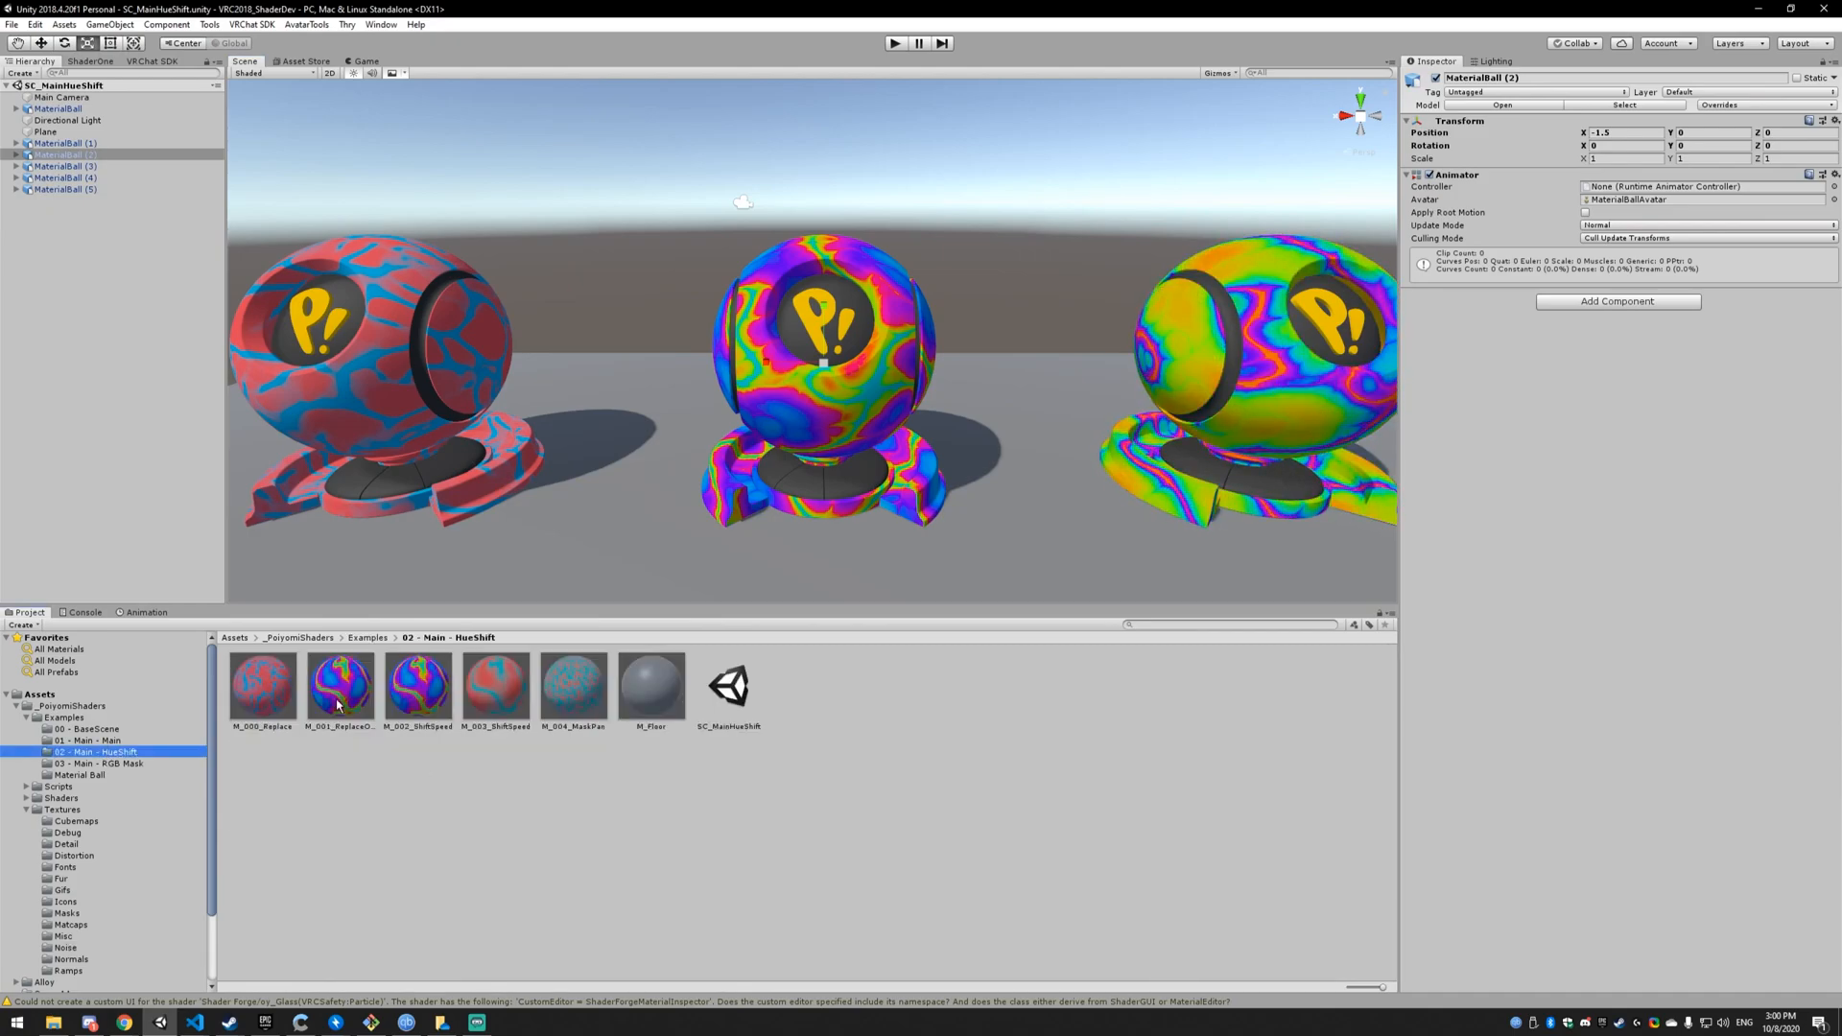
{"action": "left_click", "coordinate": [340, 685]}
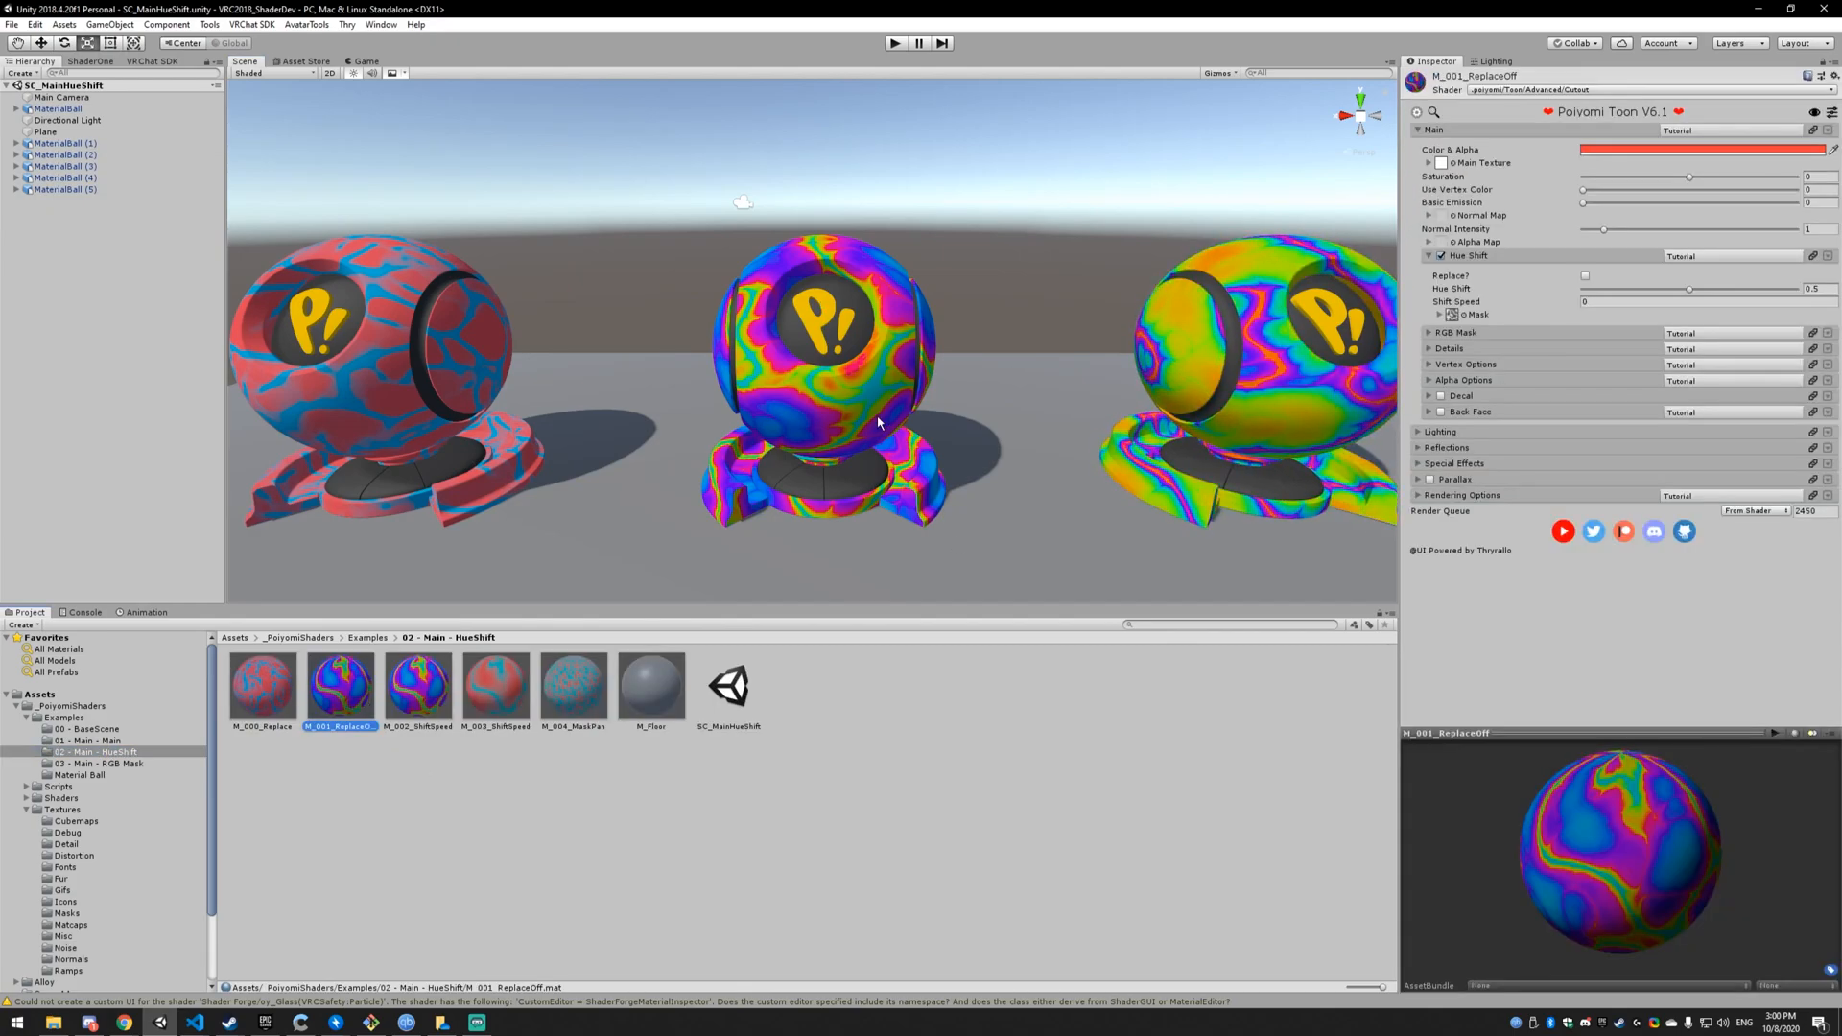
{"action": "mouse_move", "coordinate": [937, 407]}
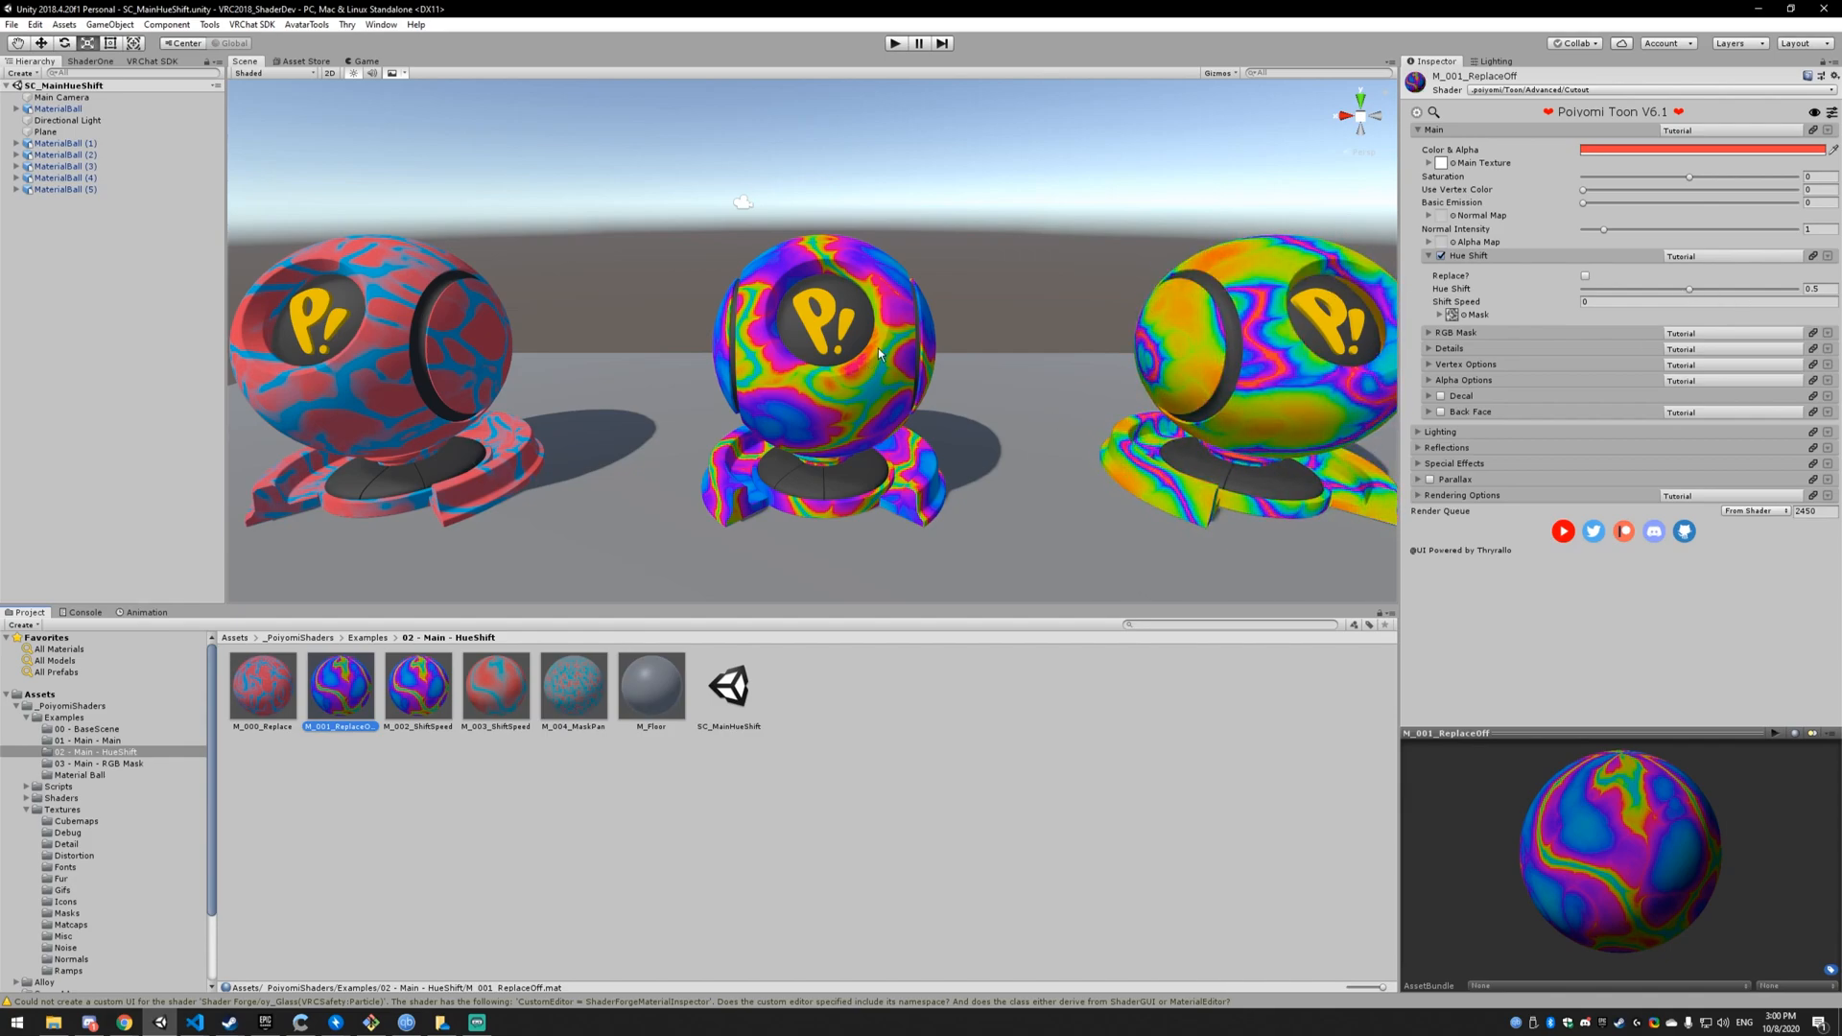
{"action": "mouse_move", "coordinate": [1251, 216]}
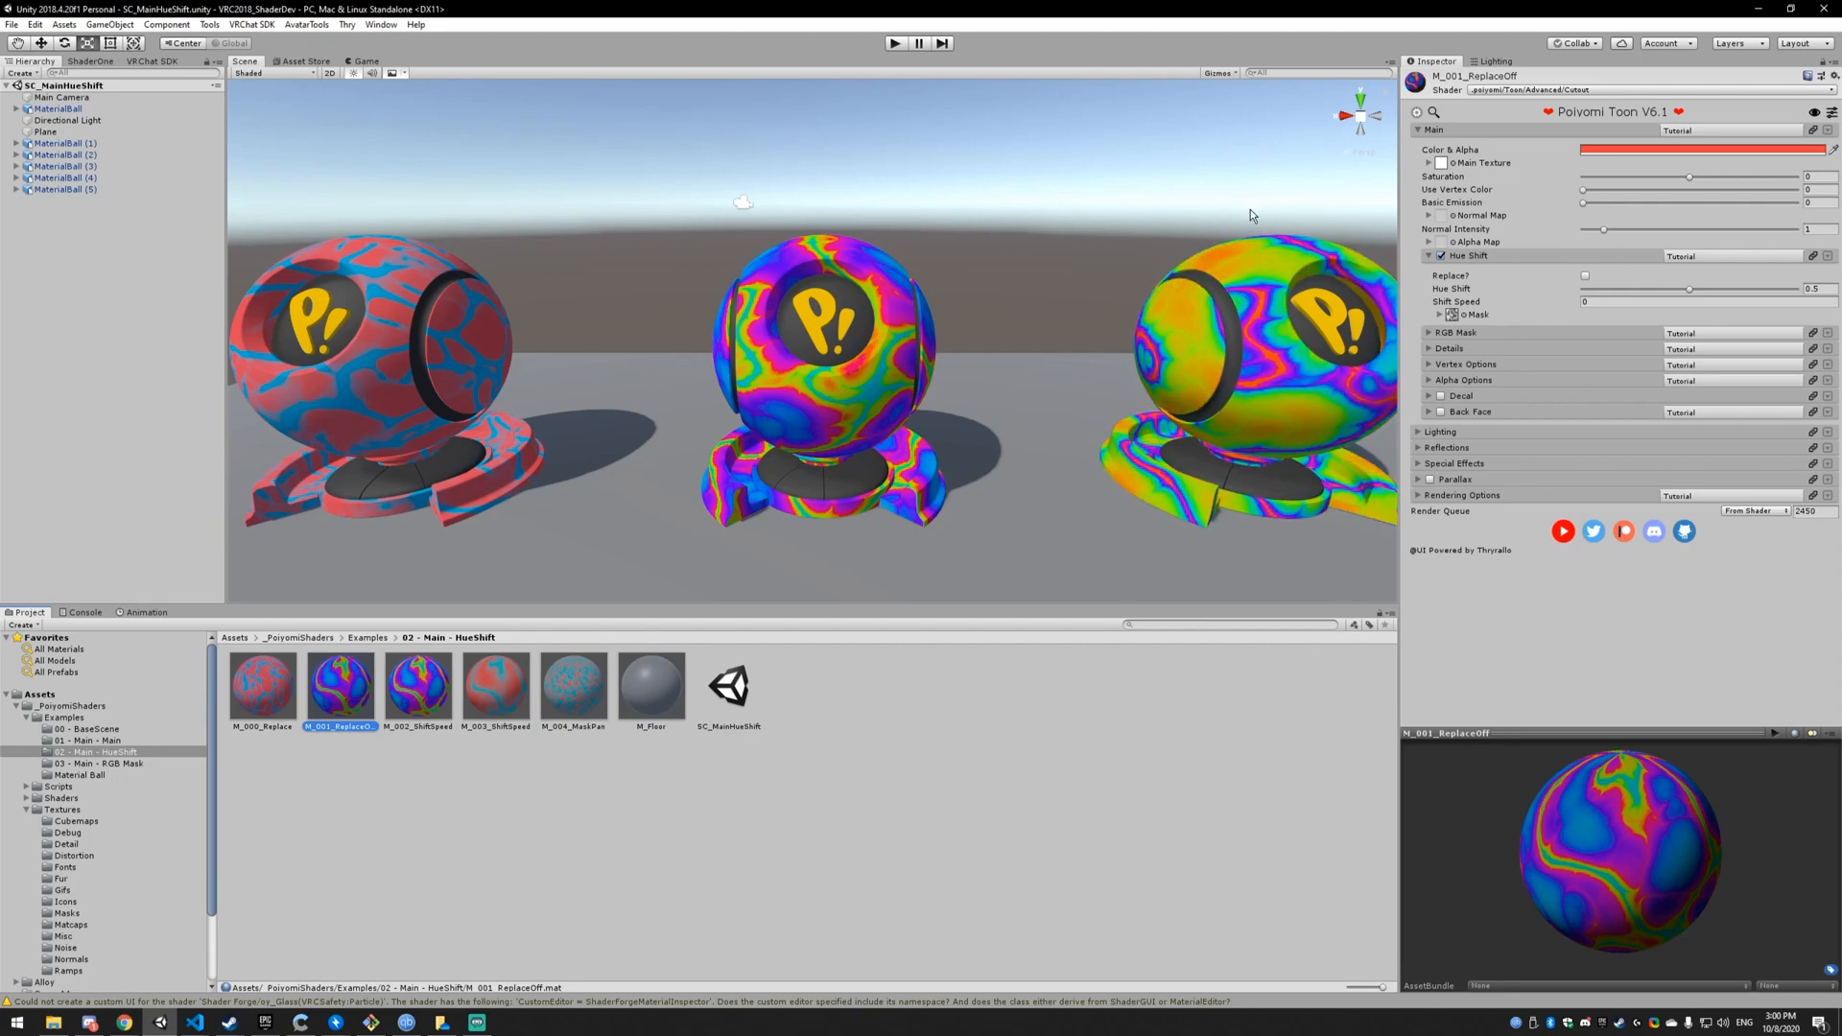
{"action": "left_click_drag", "start_coordinate": [1691, 287], "coordinate": [1785, 288]}
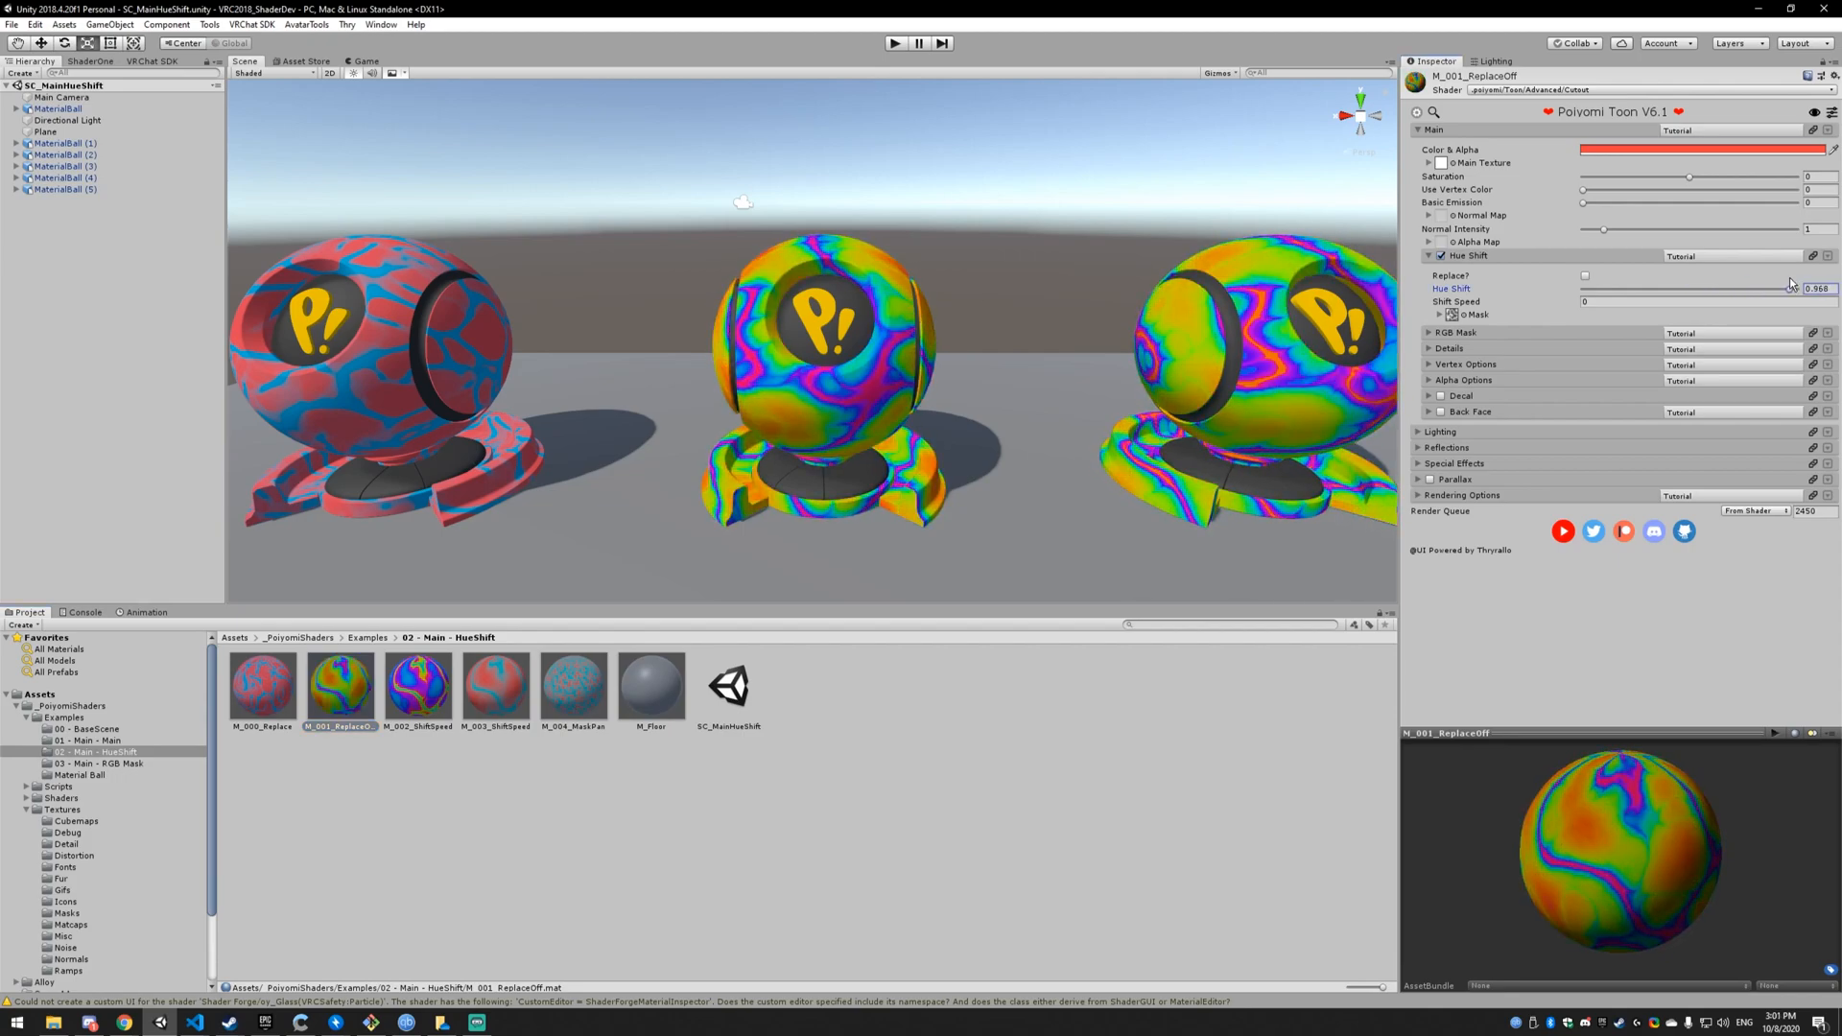
{"action": "left_click_drag", "start_coordinate": [1744, 288], "coordinate": [1718, 288]}
{"action": "type", "text": "0.5"}
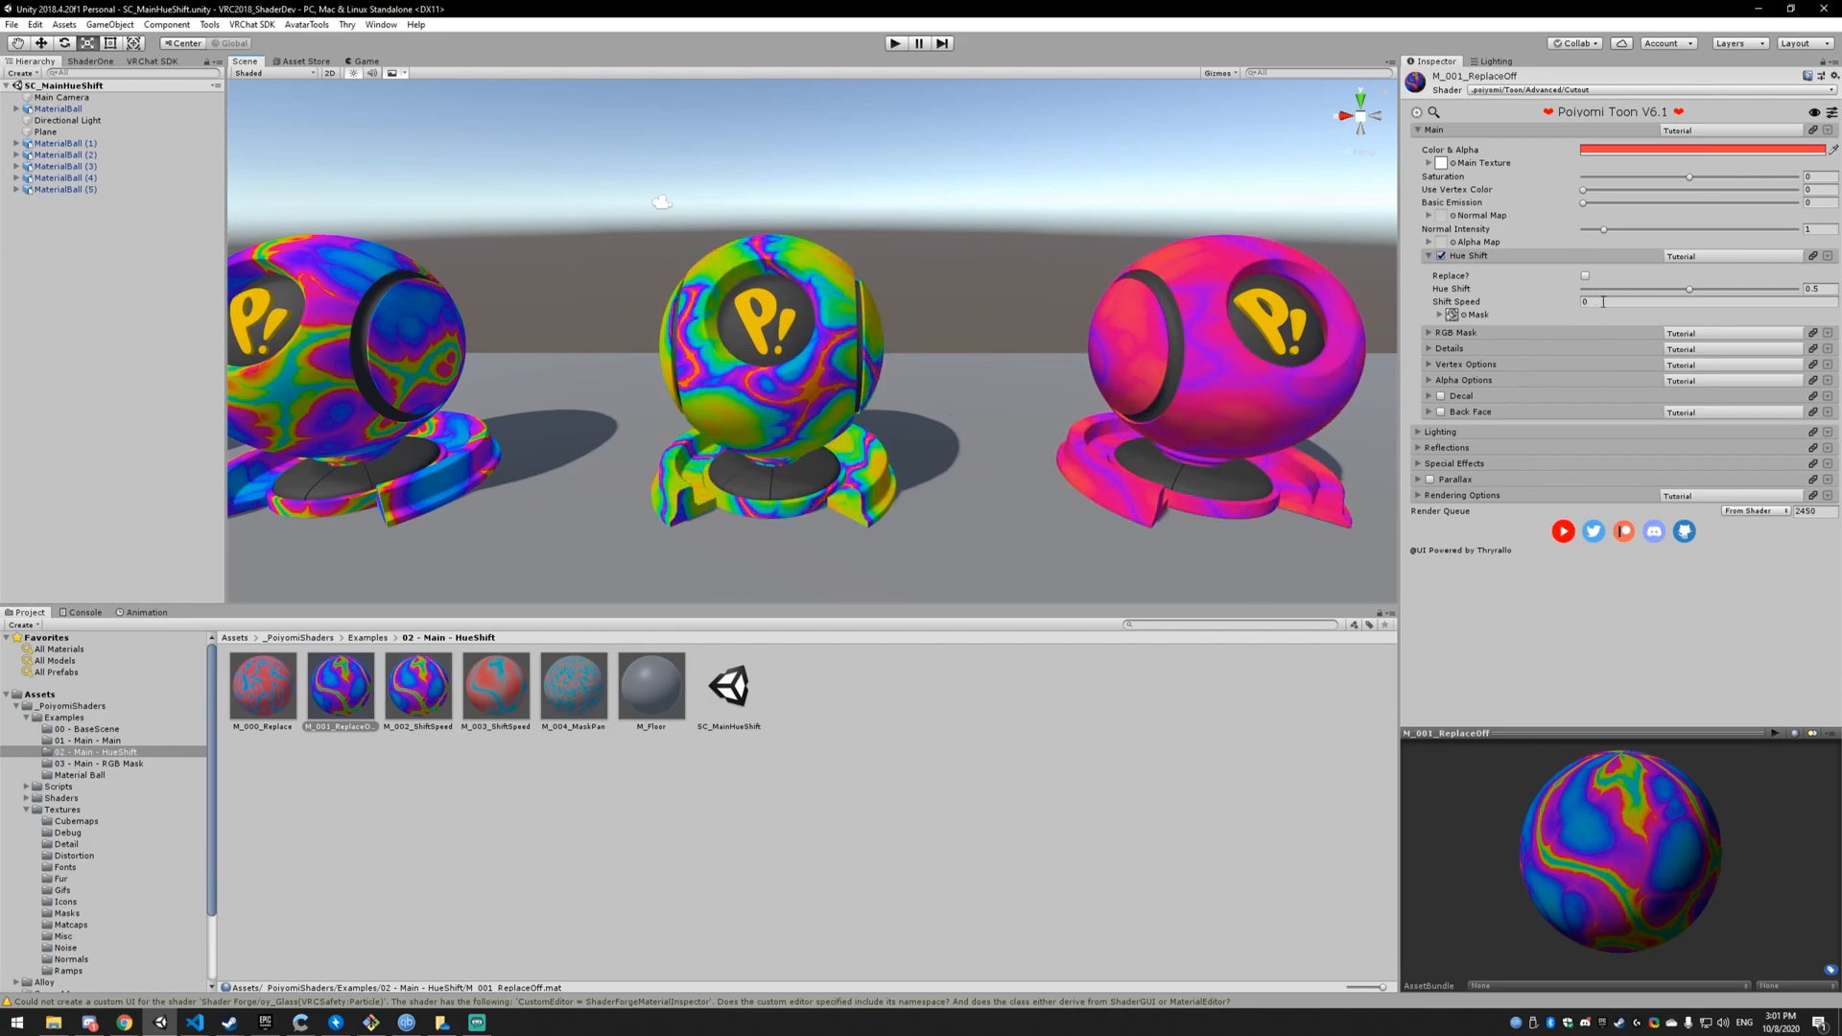
Select M_002_ShiftSpeed to inspect its hue shift 0.5 and shift speed 2.
{"action": "left_click", "coordinate": [418, 685]}
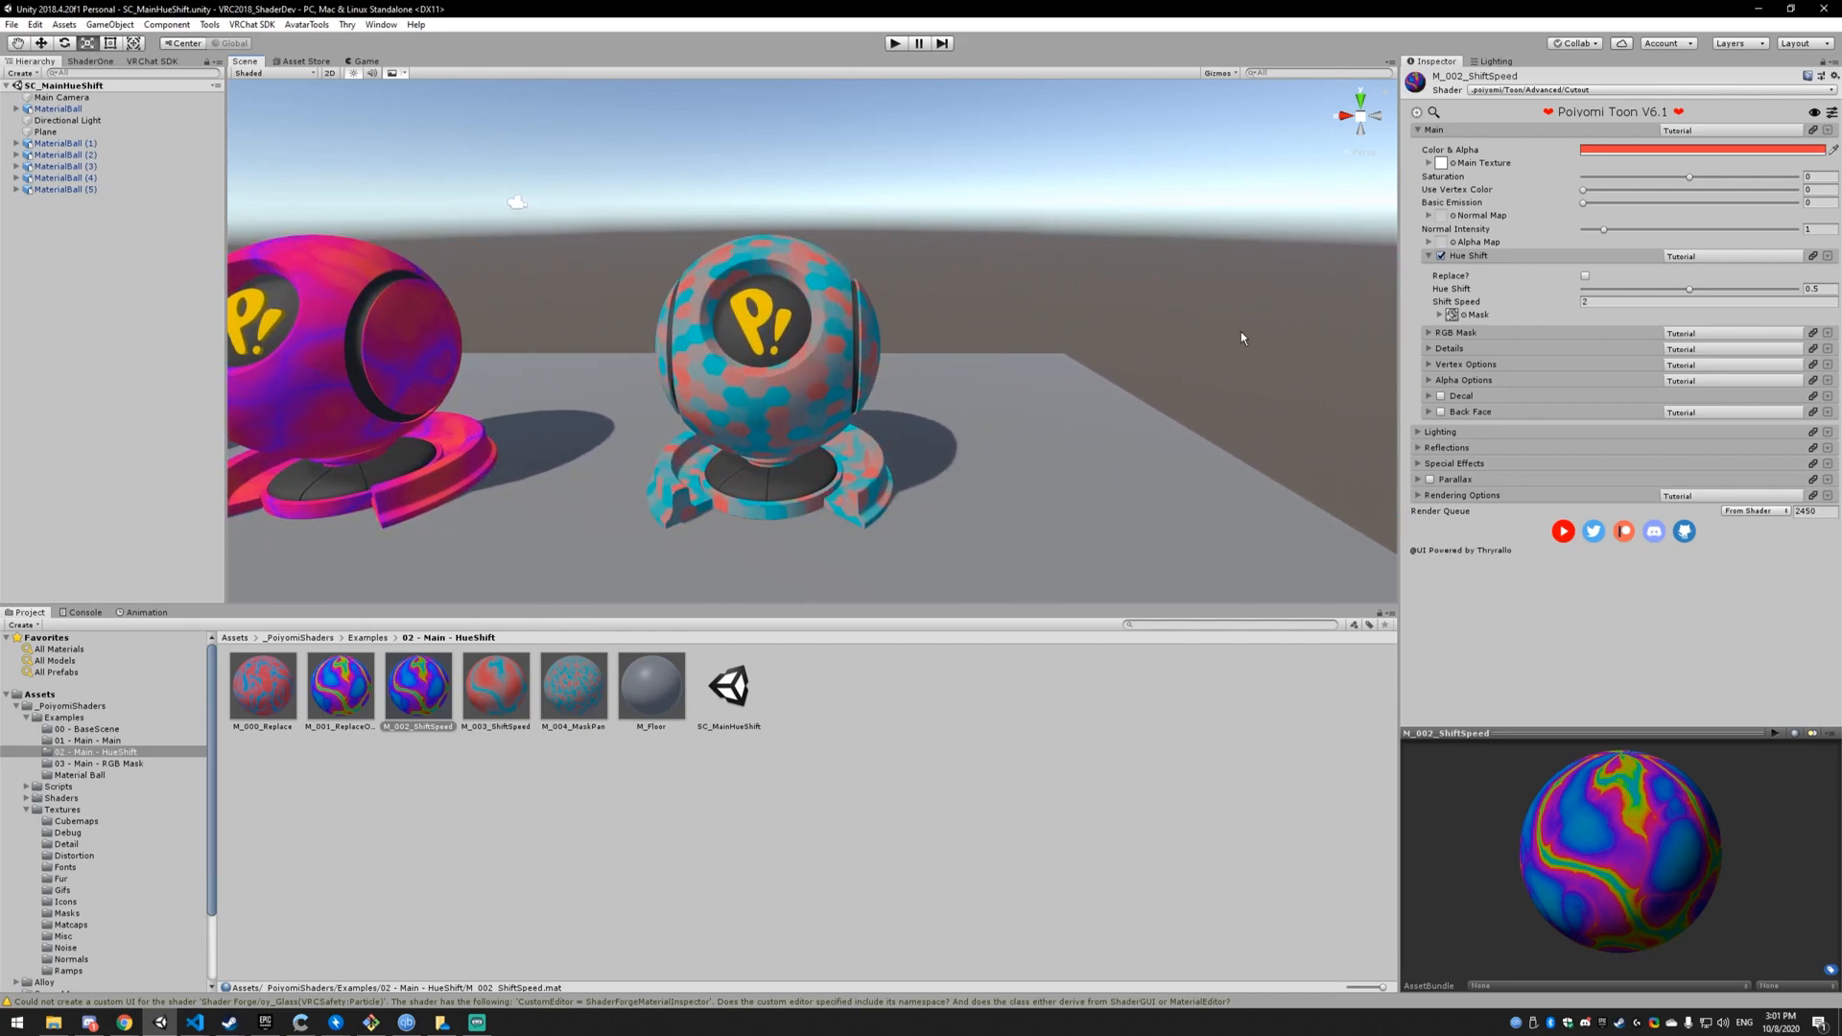
Select M_004_MaskPan and enter 0 as the hue shift mask's Panning X.
{"action": "left_click", "coordinate": [1440, 302]}
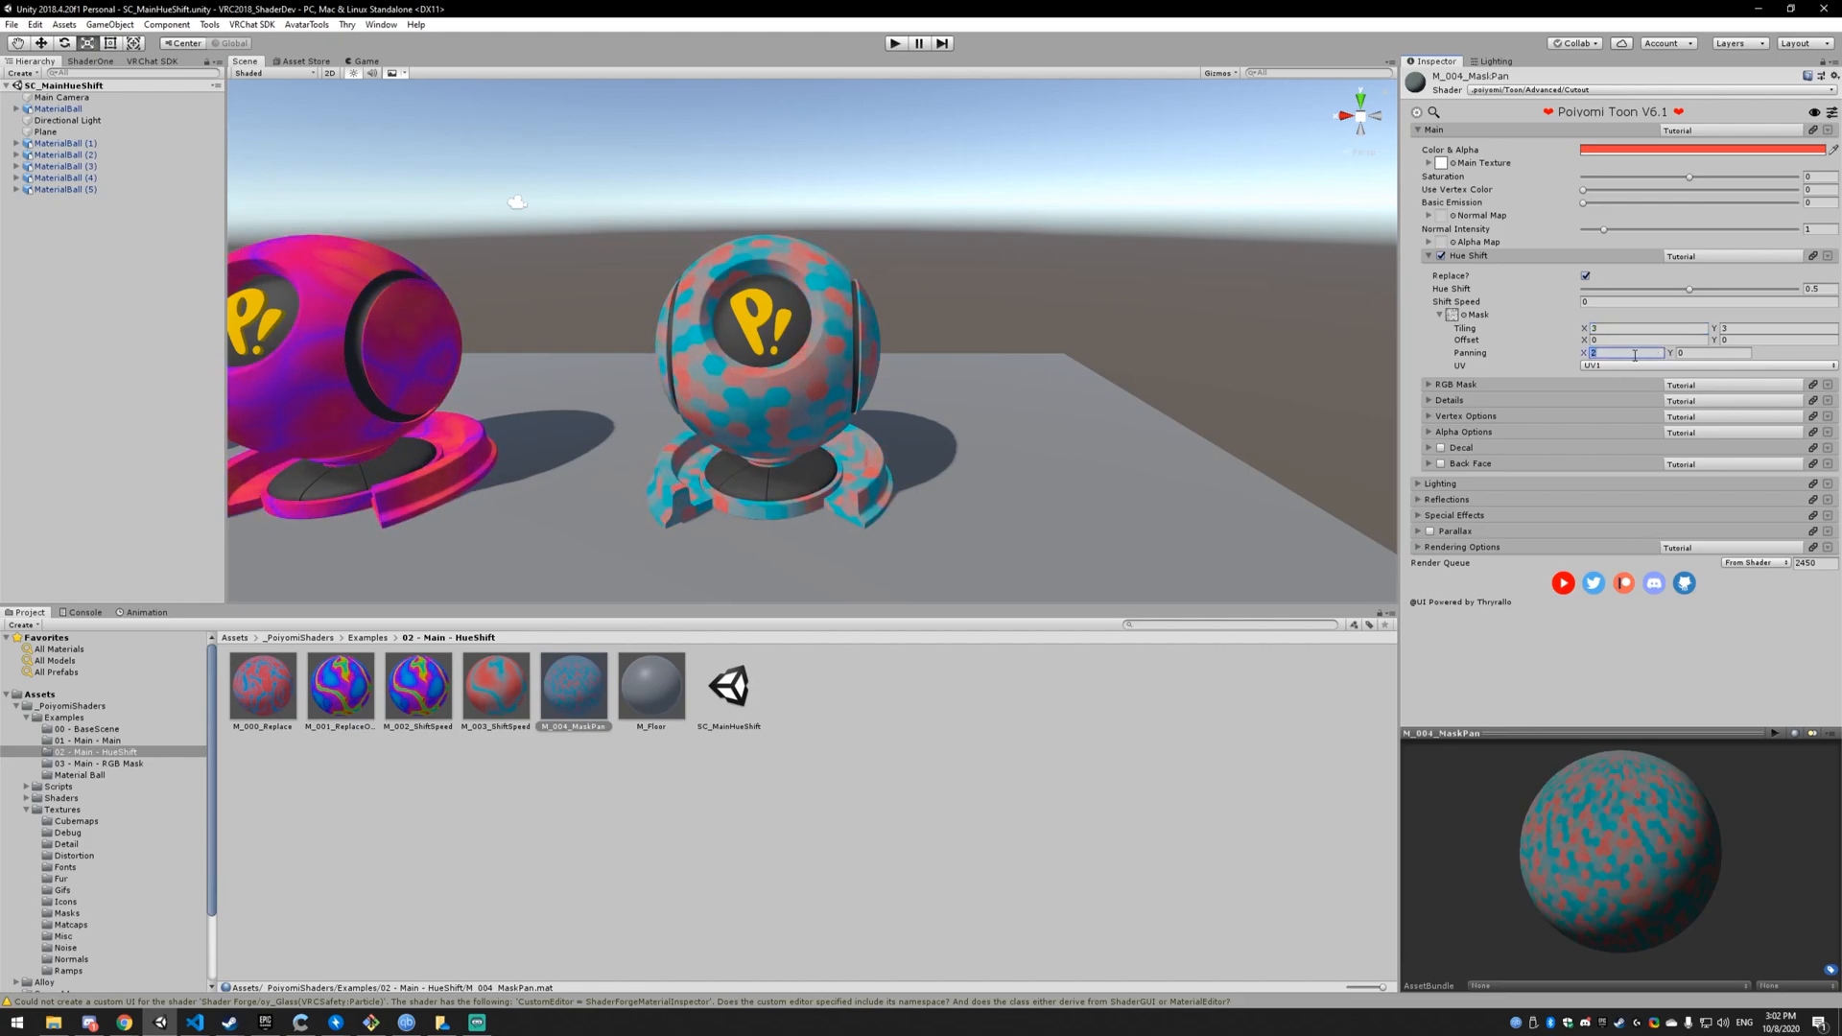
{"action": "type", "text": "0"}
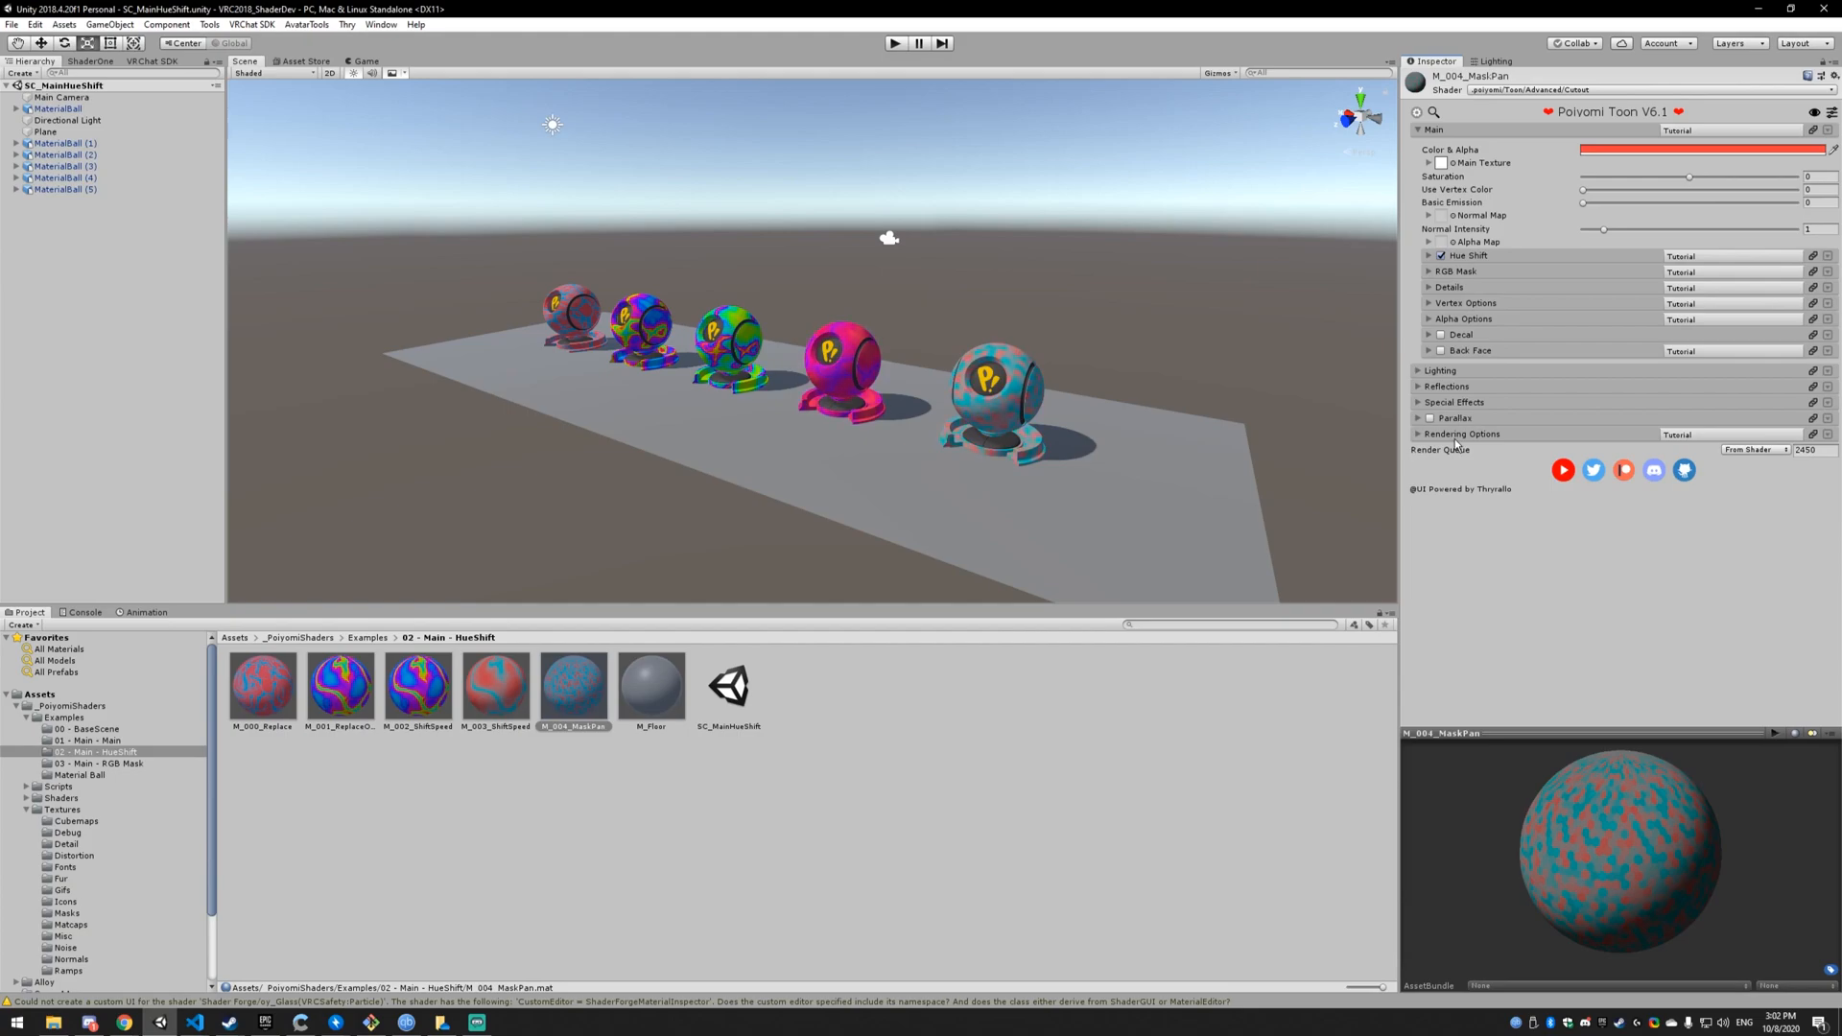
Expand the Reflections and Special Effects sections of the M_004_MaskPan material.
{"action": "left_click", "coordinate": [1445, 386]}
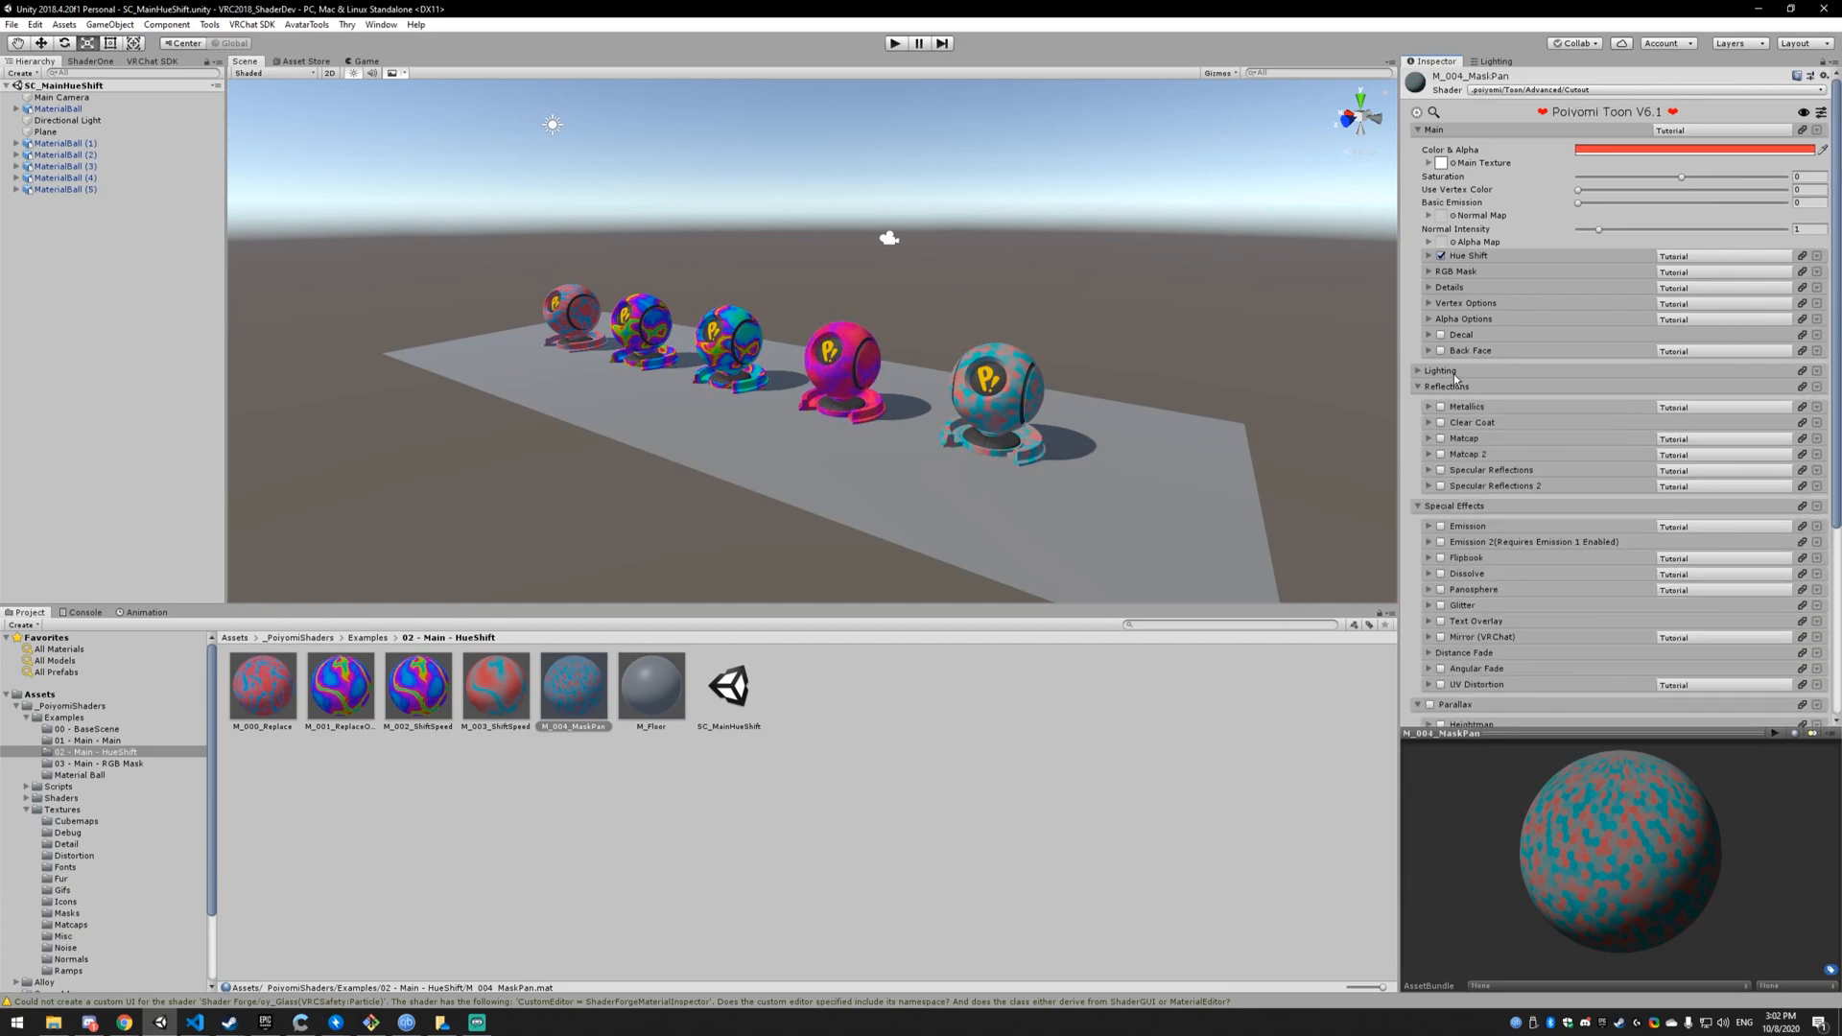